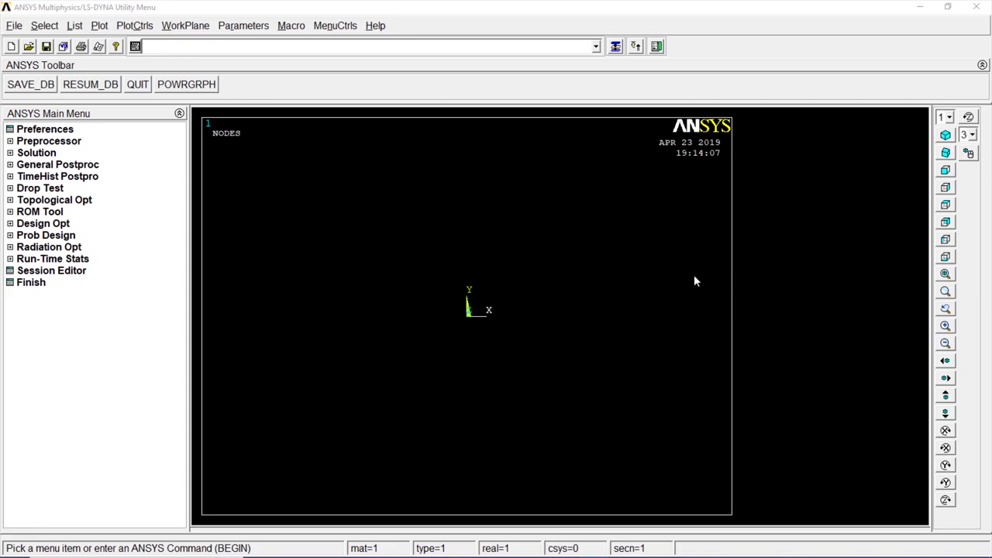
# Clear the database and start a new model without reading a start file.
pyautogui.click(14, 25)
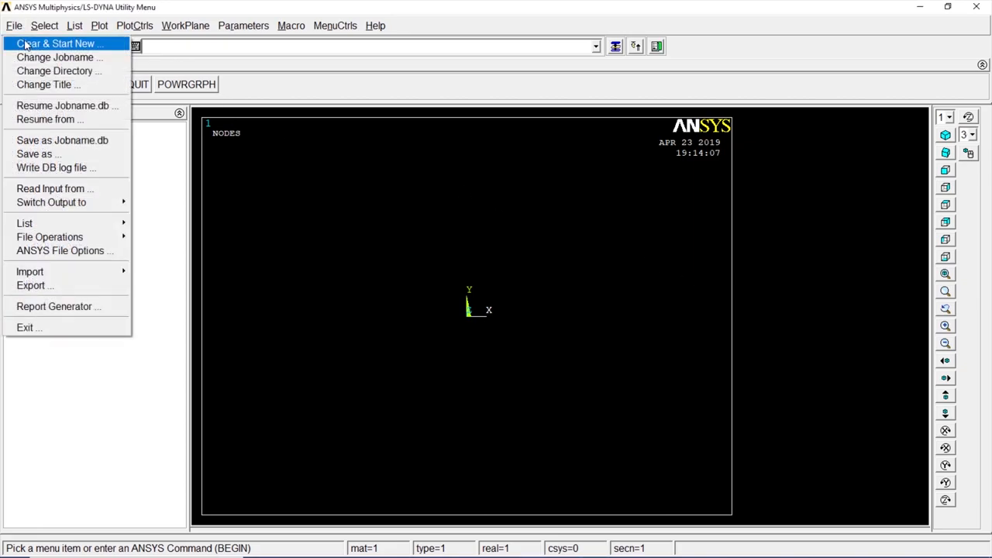
pyautogui.click(59, 43)
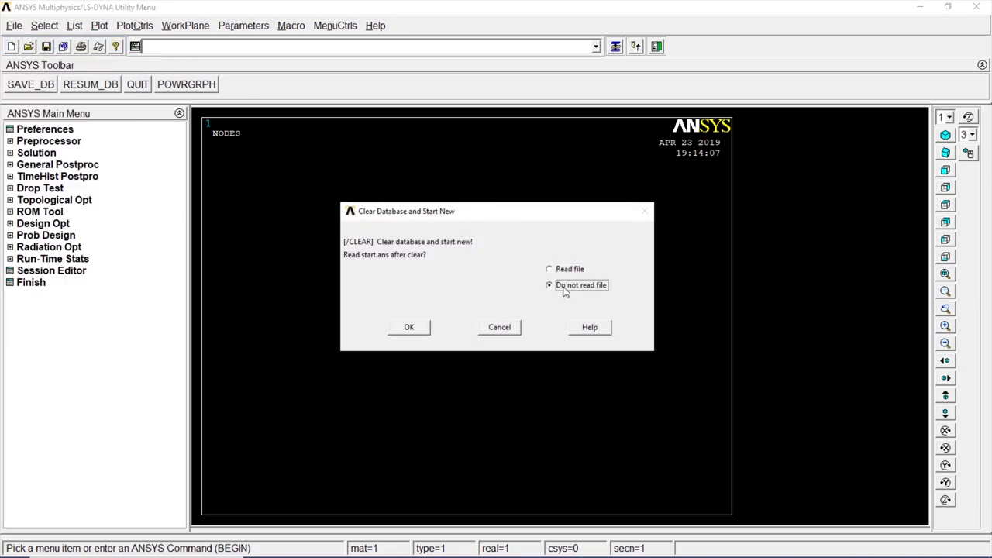
pyautogui.click(409, 326)
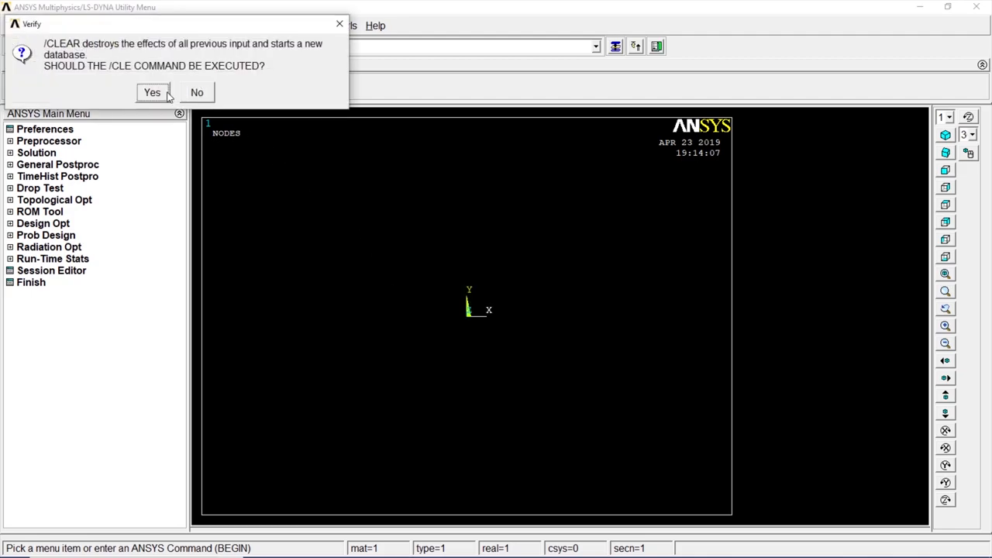
pyautogui.click(152, 93)
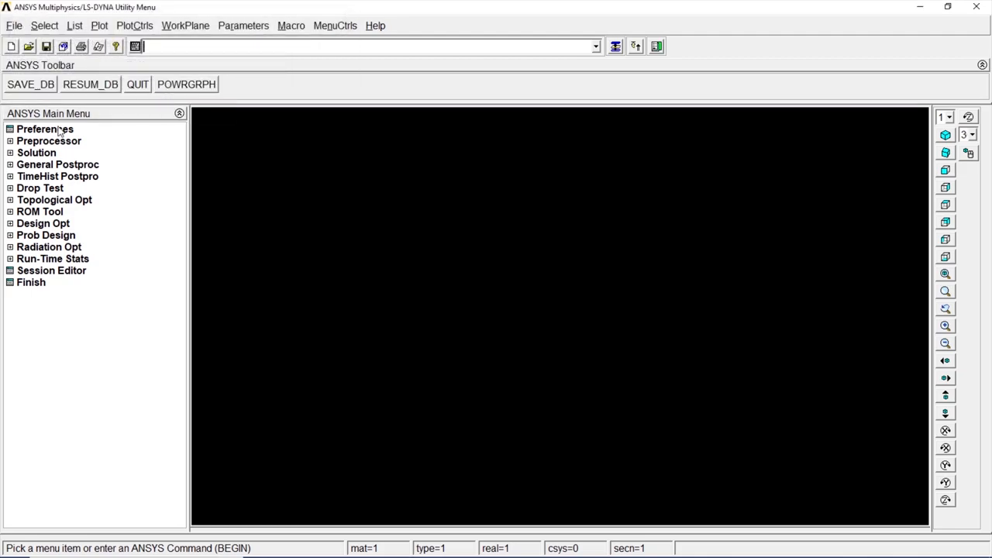
# Set the GUI preferences to show structural discipline options only.
pyautogui.click(43, 128)
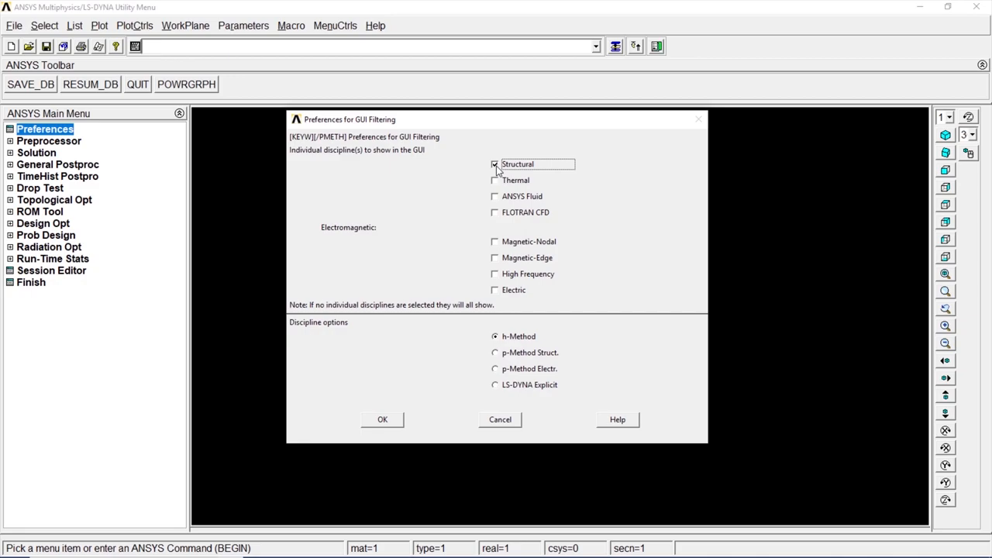
pyautogui.click(382, 419)
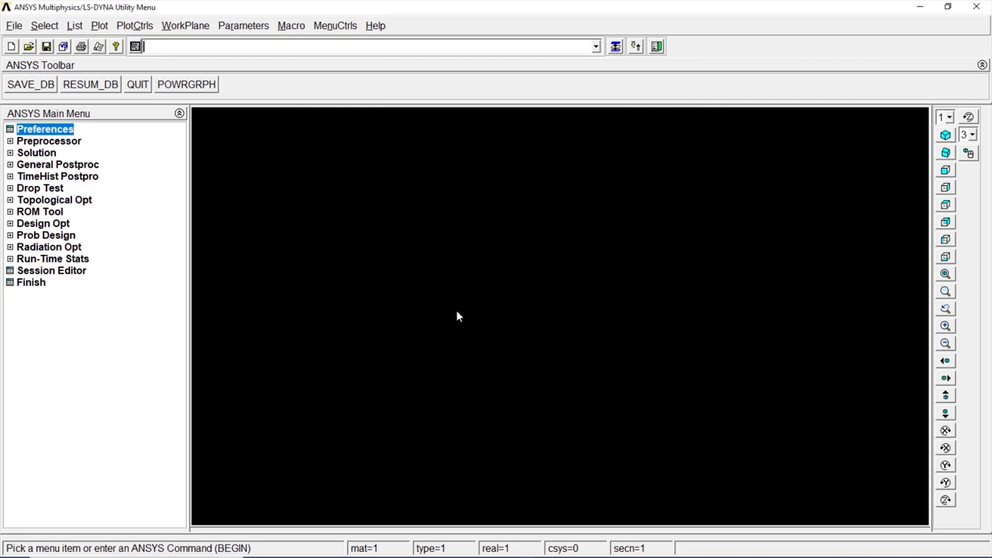
# Add element type 1 as Link 2D spar (LINK1) from the element library.
pyautogui.click(49, 139)
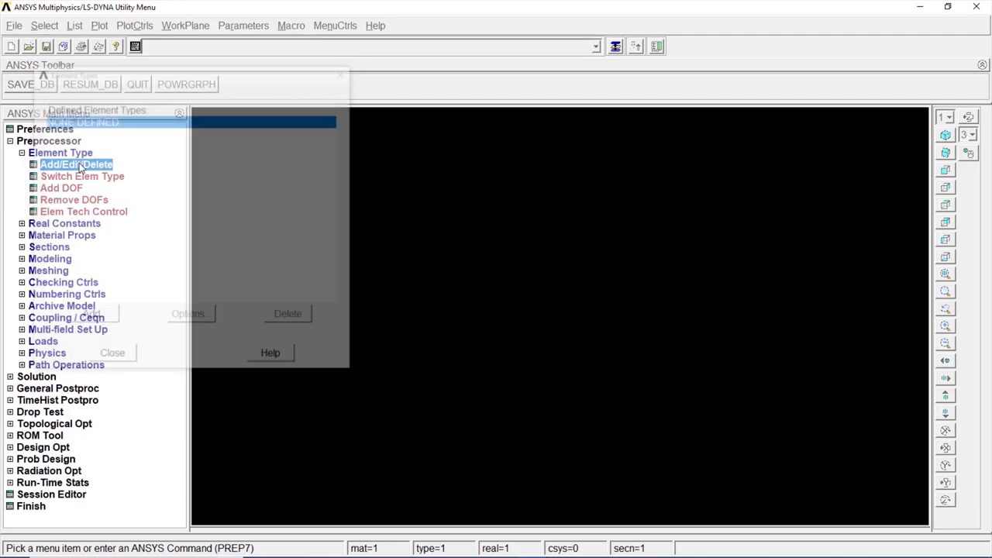
pyautogui.click(91, 316)
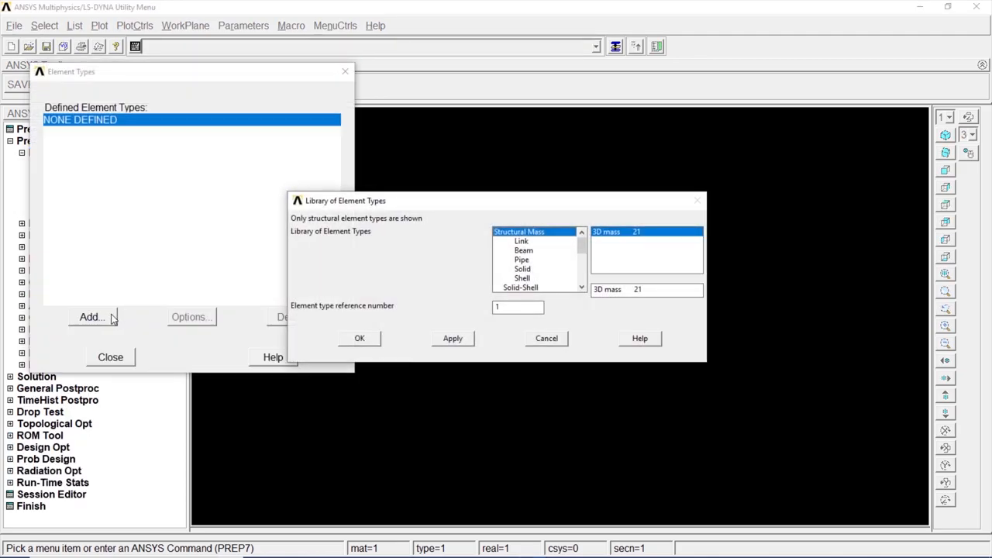
pyautogui.click(521, 240)
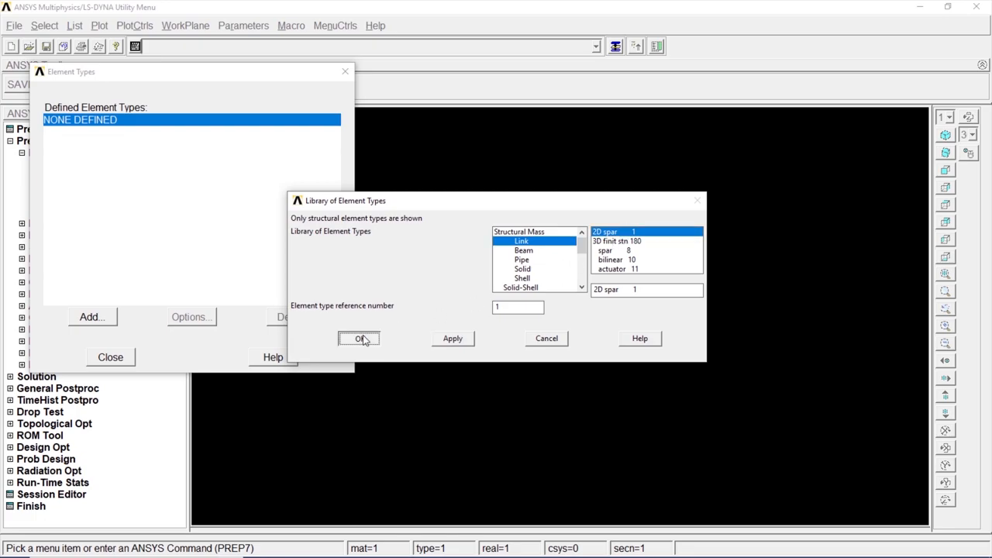
pyautogui.click(358, 338)
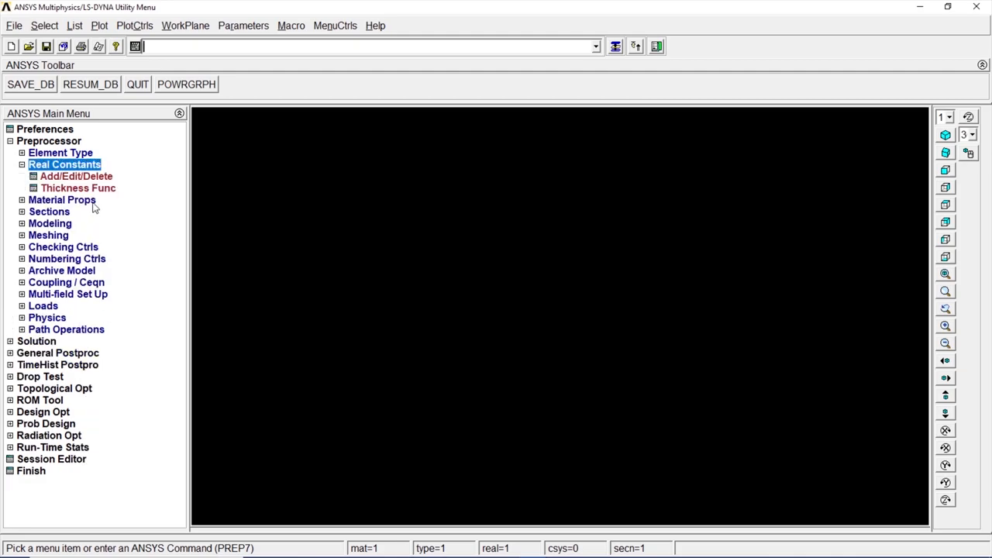
# Add real constant set 1 for LINK1 with cross-sectional AREA 500.
pyautogui.click(78, 176)
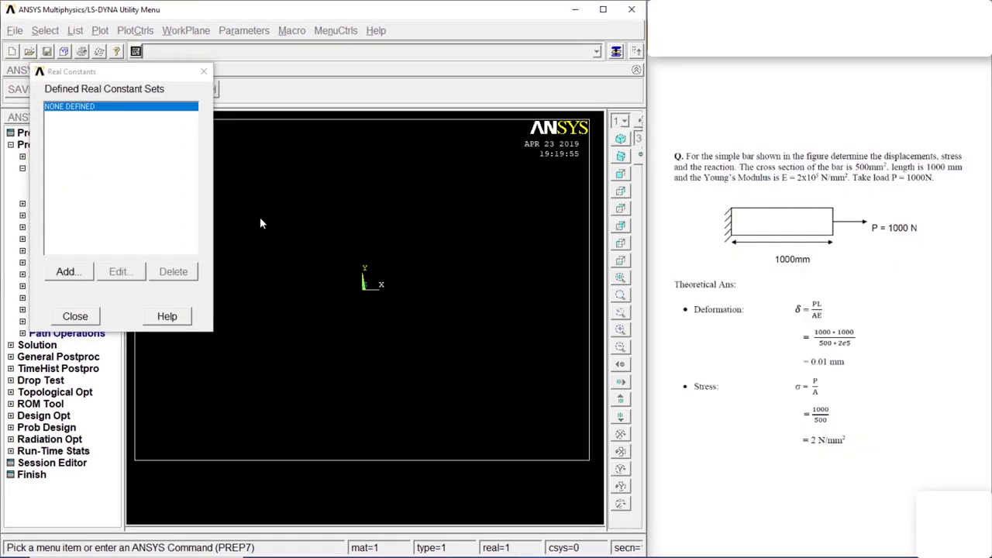
pyautogui.click(68, 271)
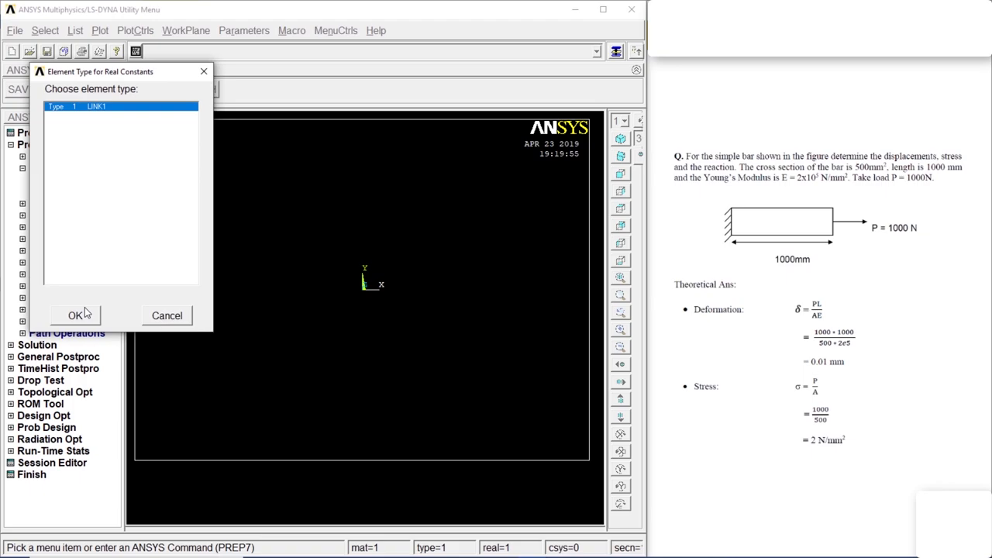
pyautogui.click(74, 315)
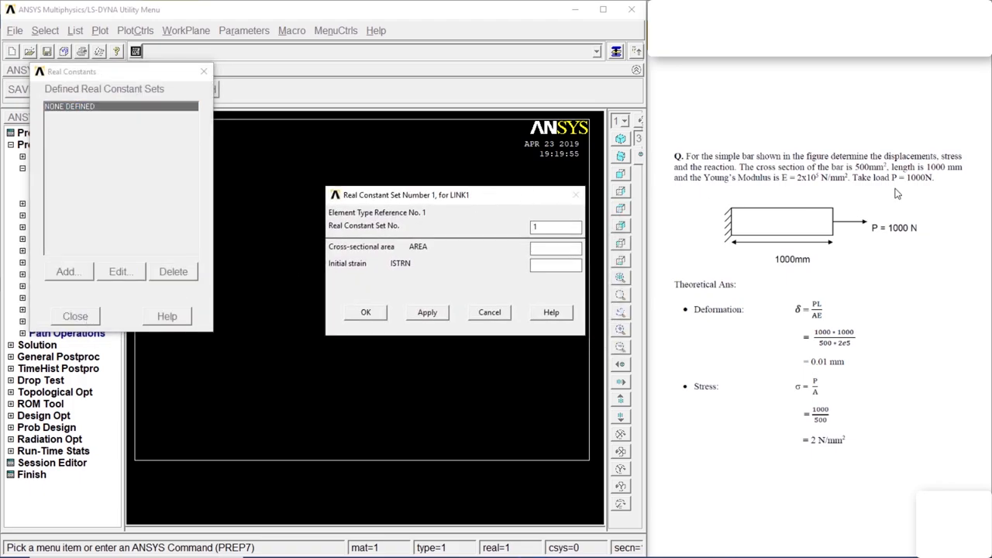
pyautogui.moveTo(854, 178)
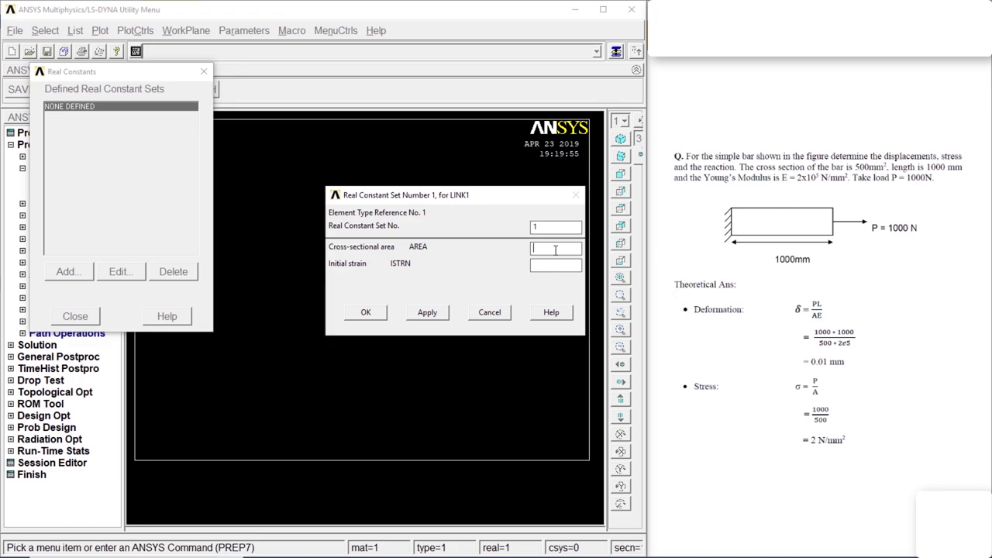
pyautogui.write('500')
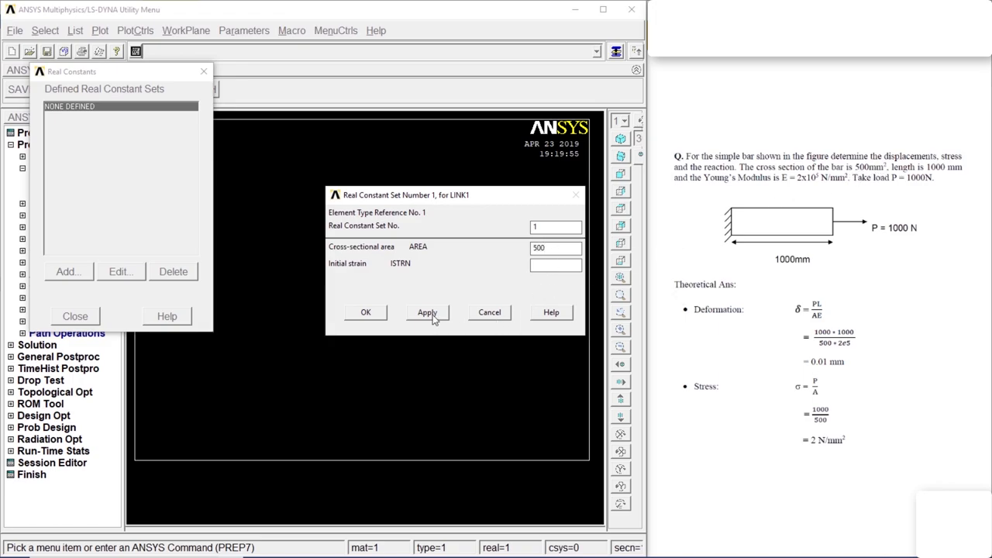
pyautogui.click(366, 312)
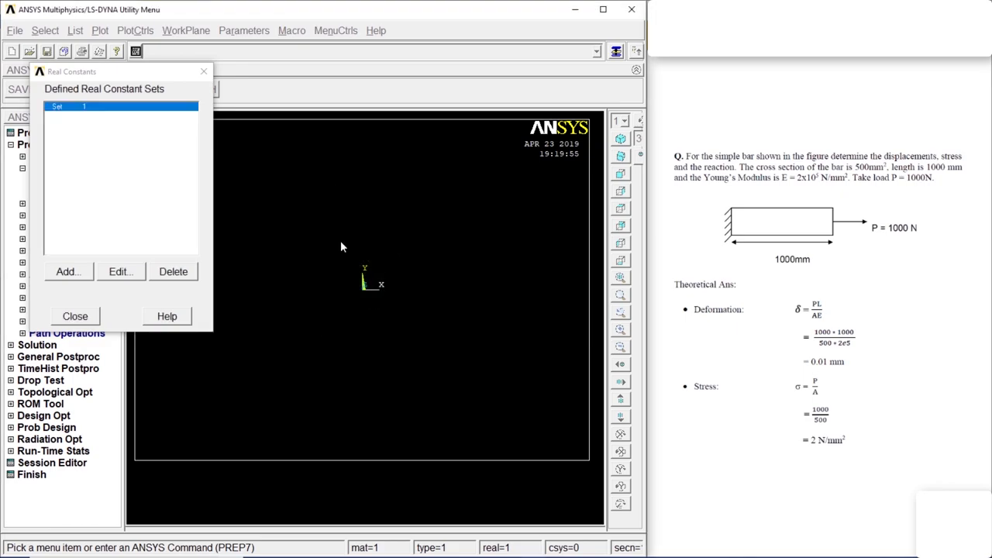
pyautogui.click(74, 316)
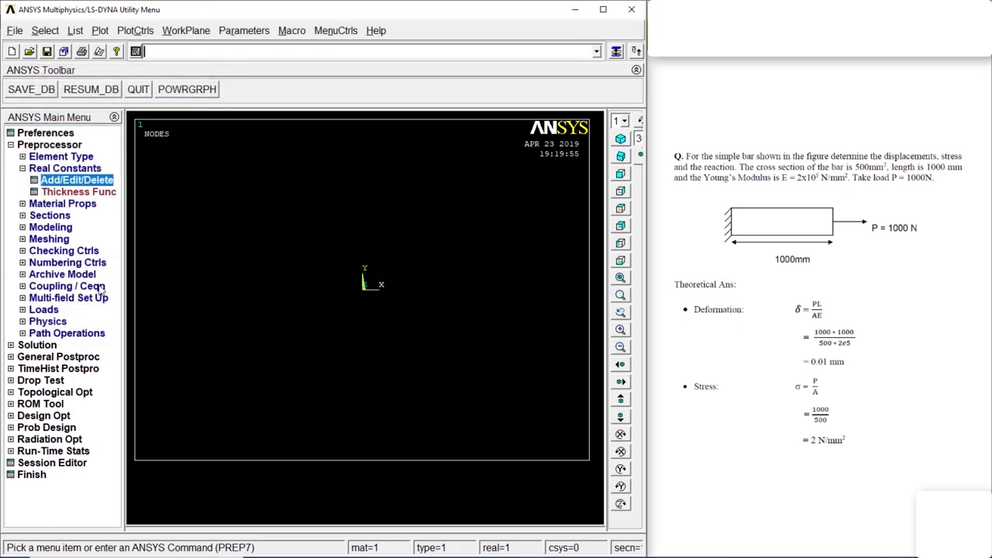
# Define material 1 as linear isotropic with EX 2e5 and PRXY 0.3.
pyautogui.click(62, 180)
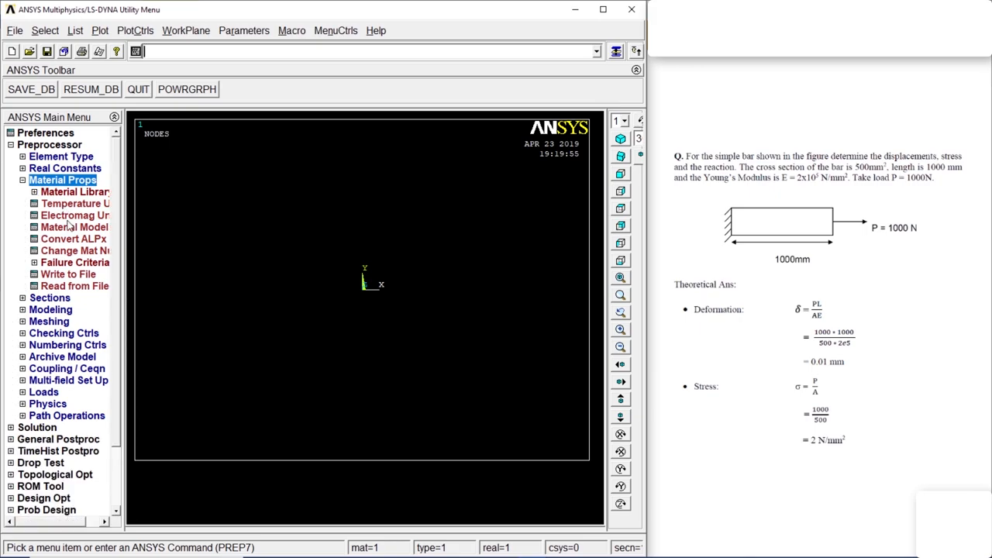
pyautogui.click(74, 226)
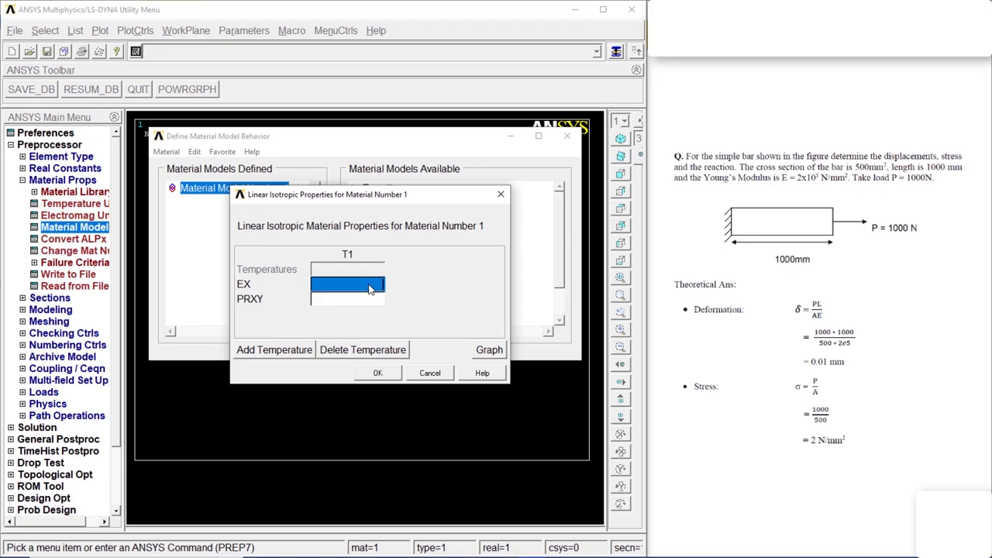
pyautogui.write('2e5')
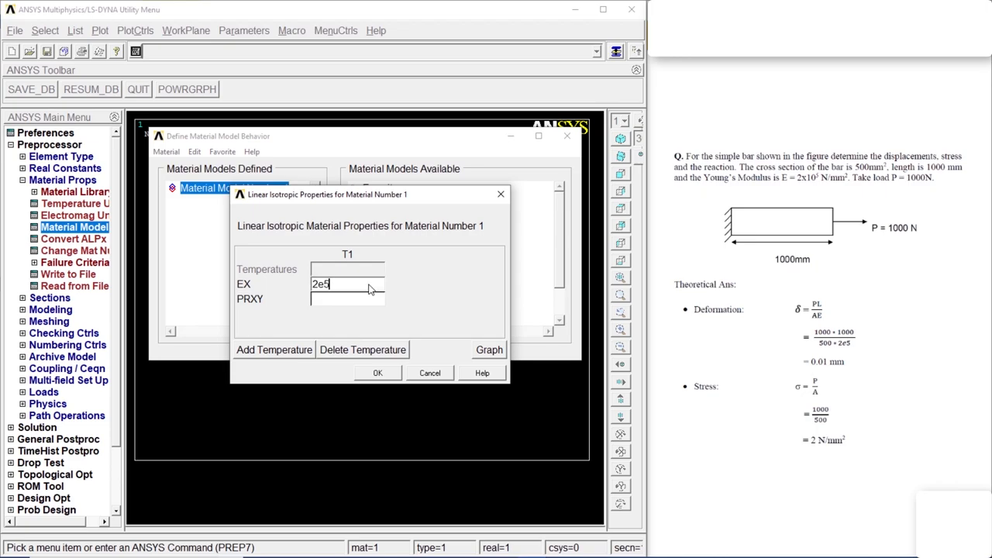
pyautogui.write('0.3')
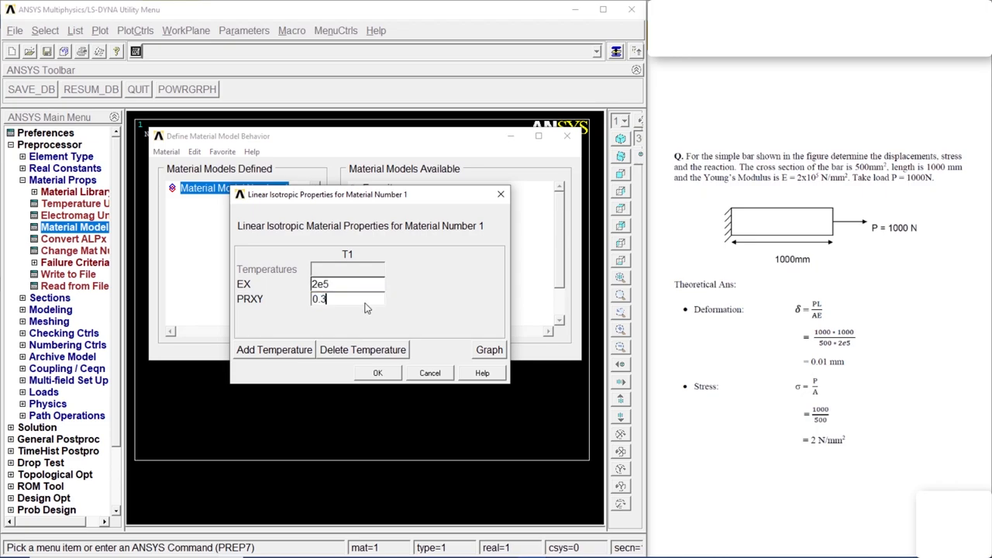
pyautogui.click(378, 372)
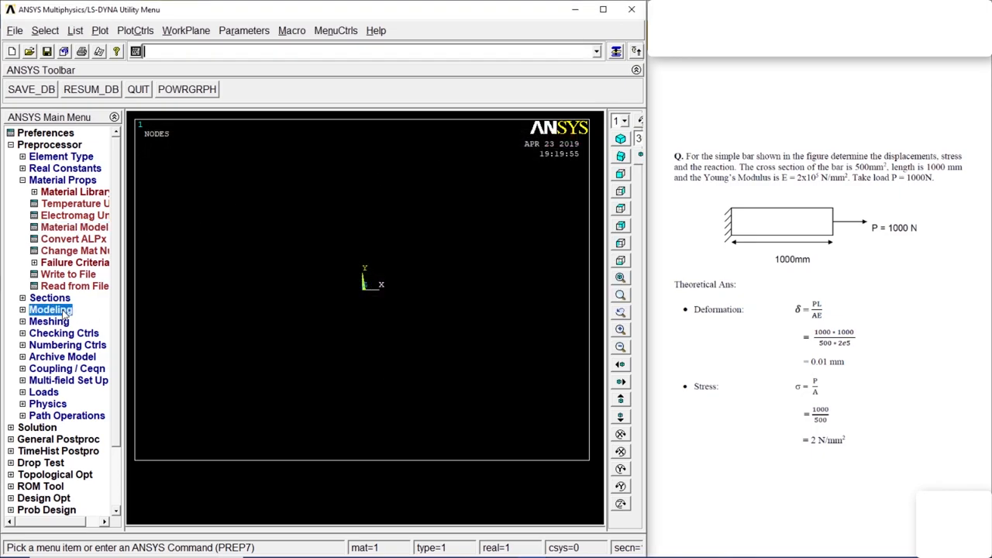
# Create keypoint 1 at the origin and keypoint 2 at X = 1000 in the active CS.
pyautogui.click(49, 310)
pyautogui.write('1')
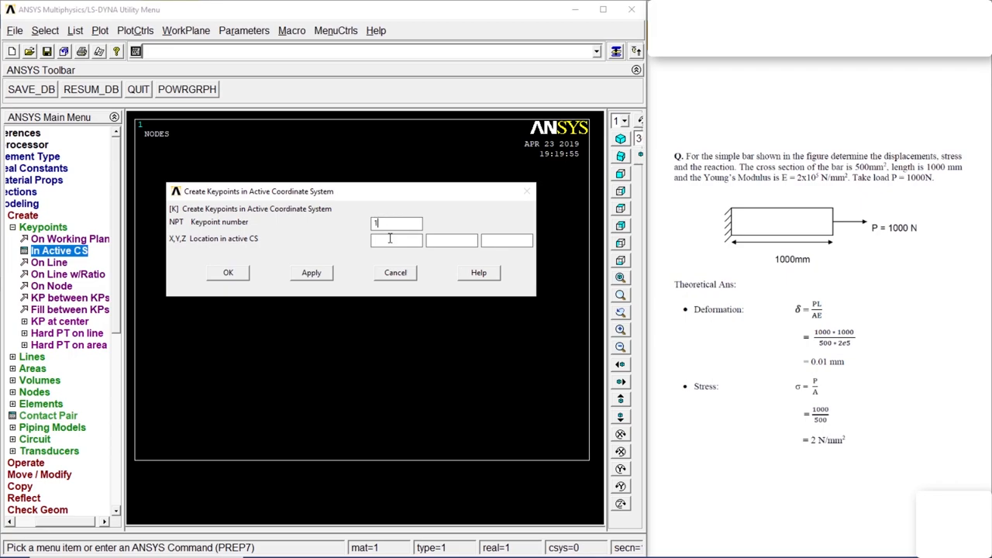
pyautogui.click(310, 273)
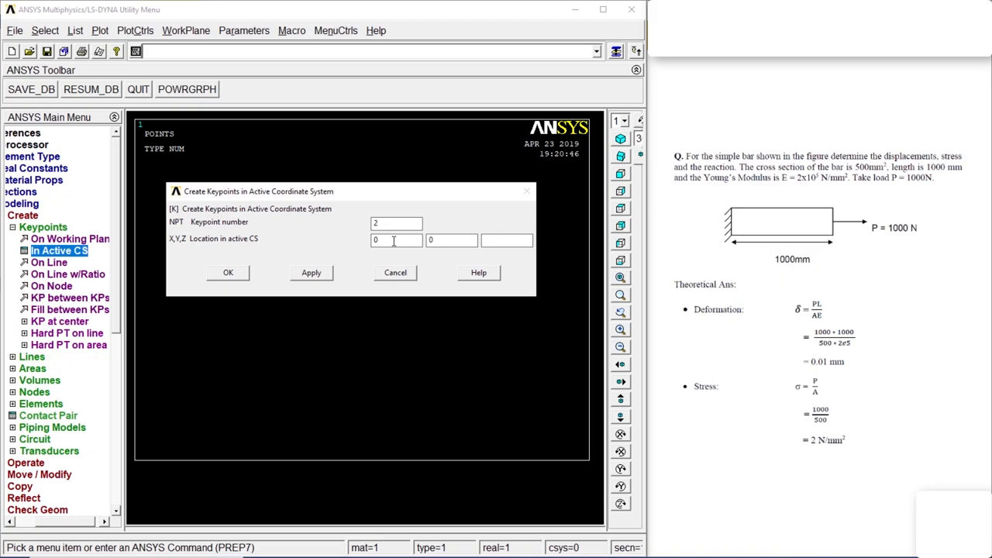
pyautogui.write('1000')
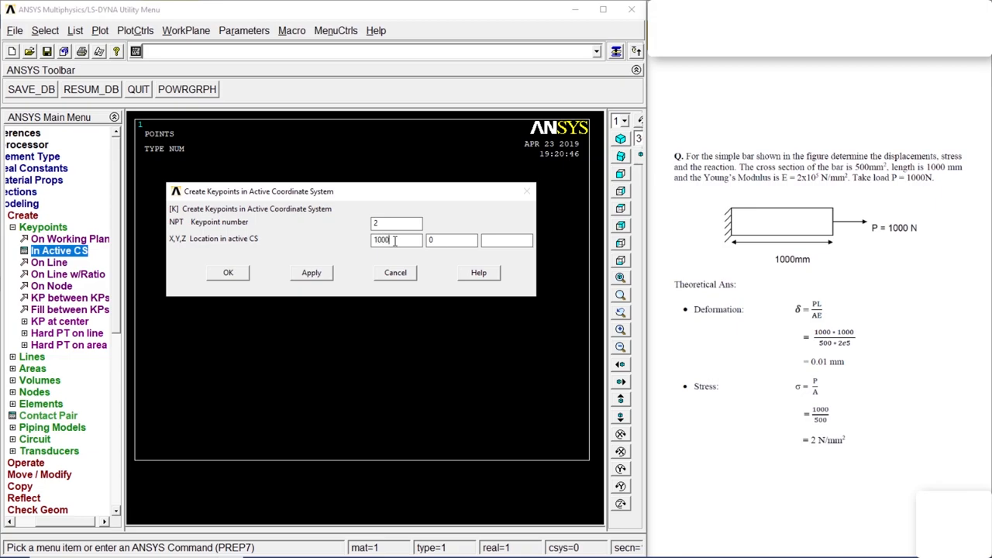
pyautogui.click(228, 272)
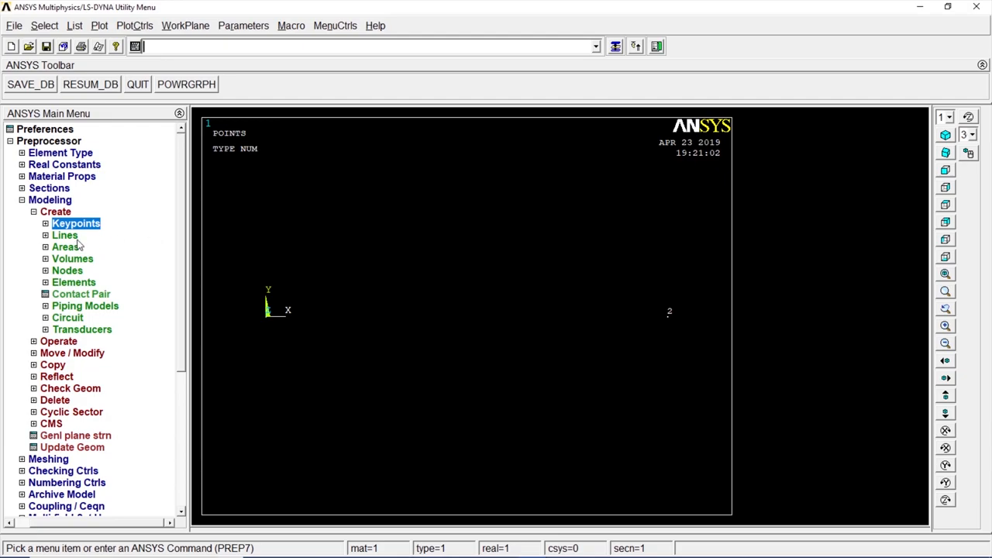
# Create a straight line between keypoints 1 and 2 forming the 1000-long bar.
pyautogui.click(66, 236)
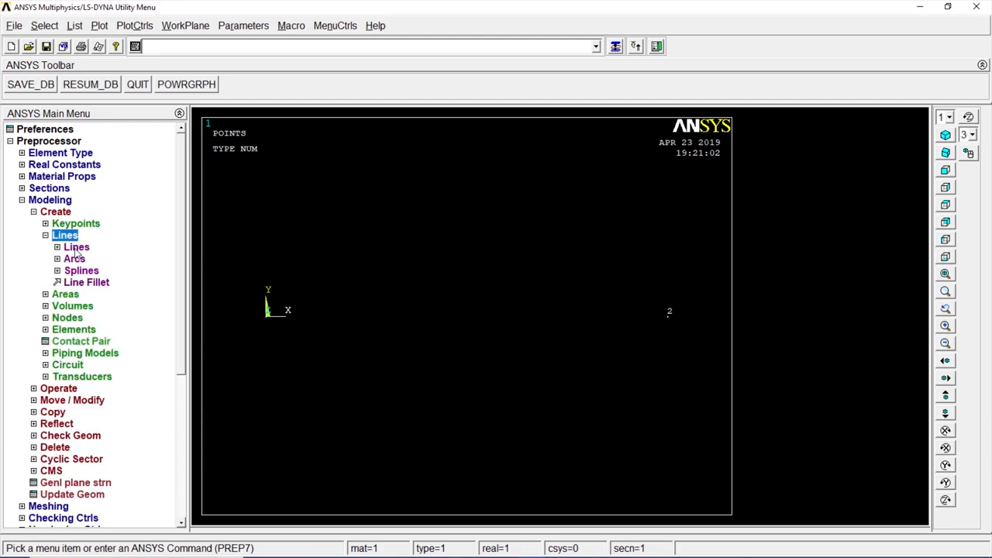
pyautogui.click(76, 246)
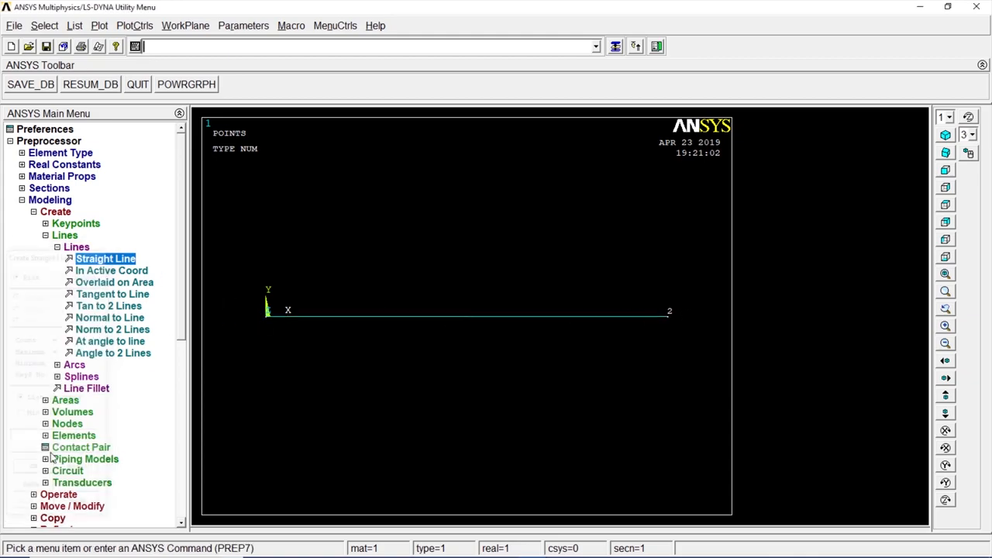
pyautogui.click(55, 211)
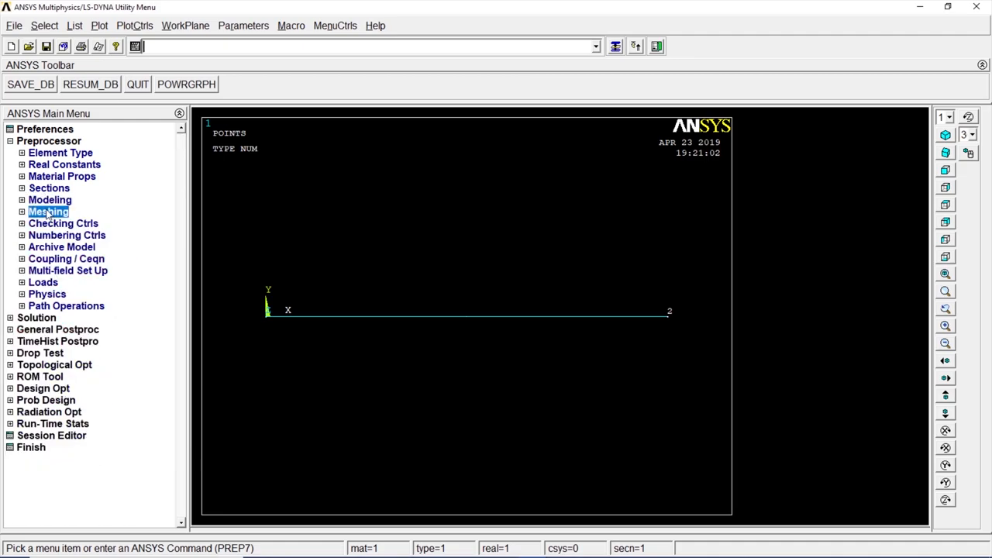
# Apply a manual size of NDIV 1 element division to the picked bar line.
pyautogui.click(22, 211)
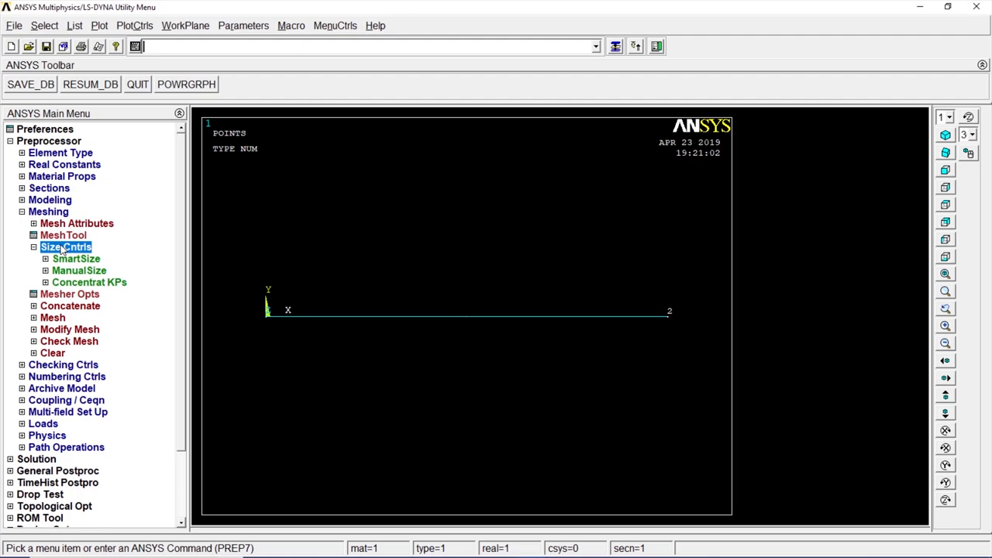
pyautogui.click(79, 269)
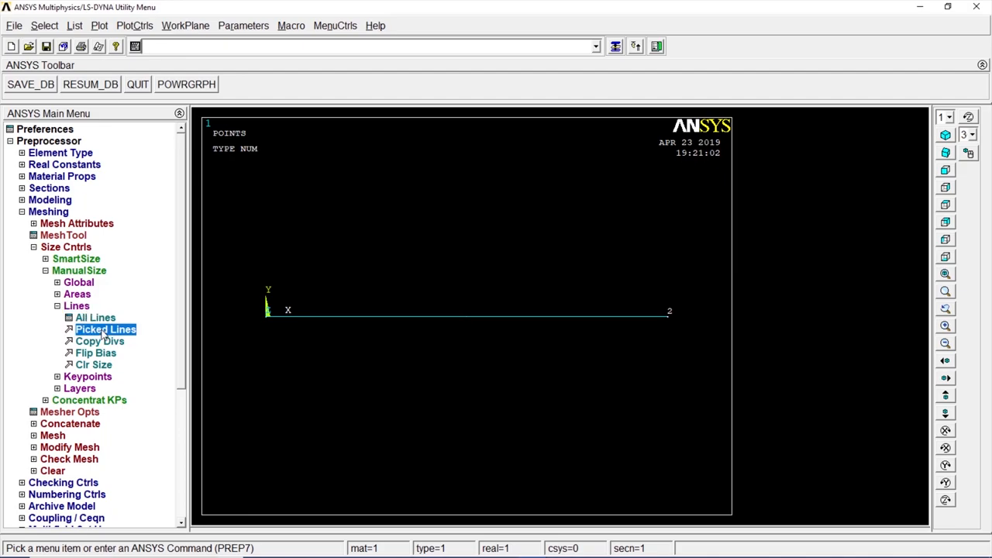
pyautogui.click(105, 329)
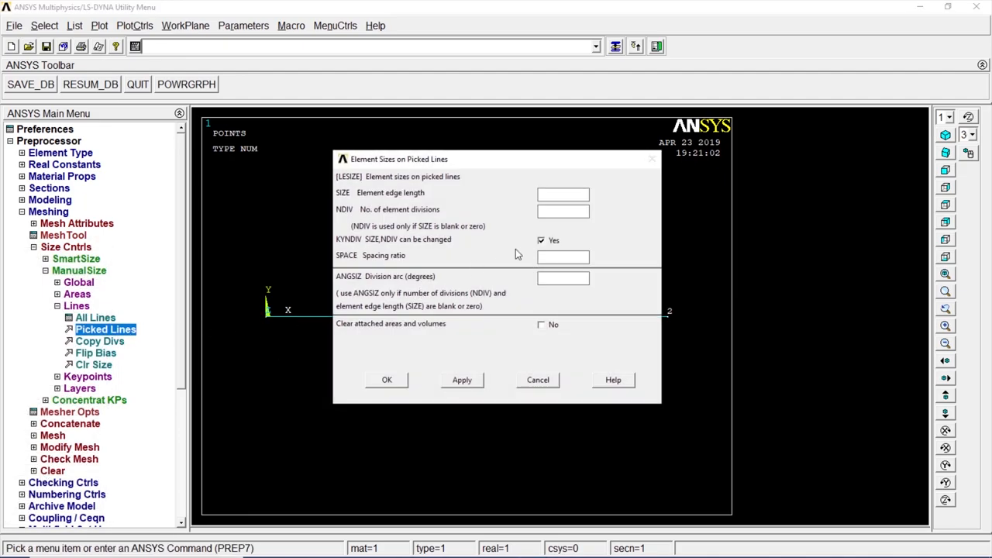
pyautogui.write('1')
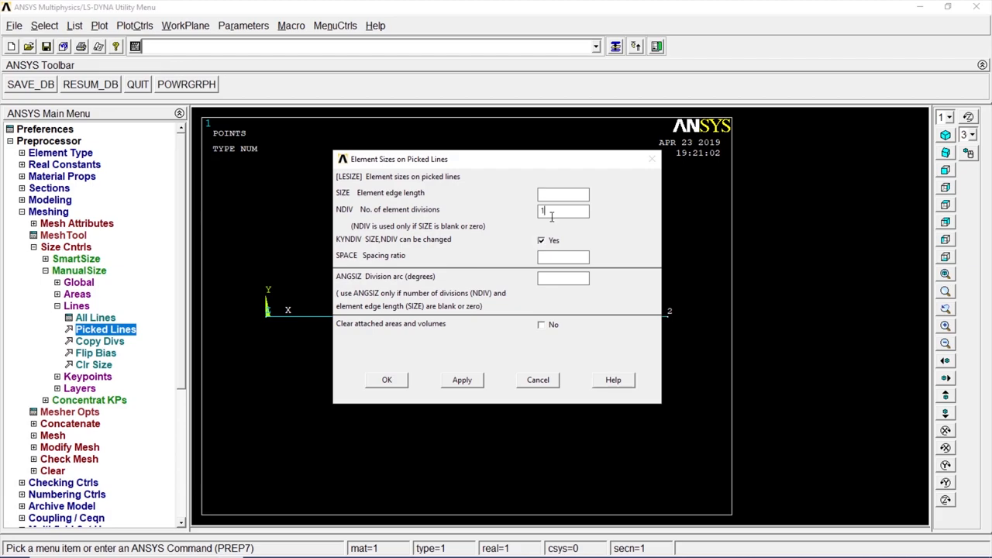
pyautogui.click(387, 380)
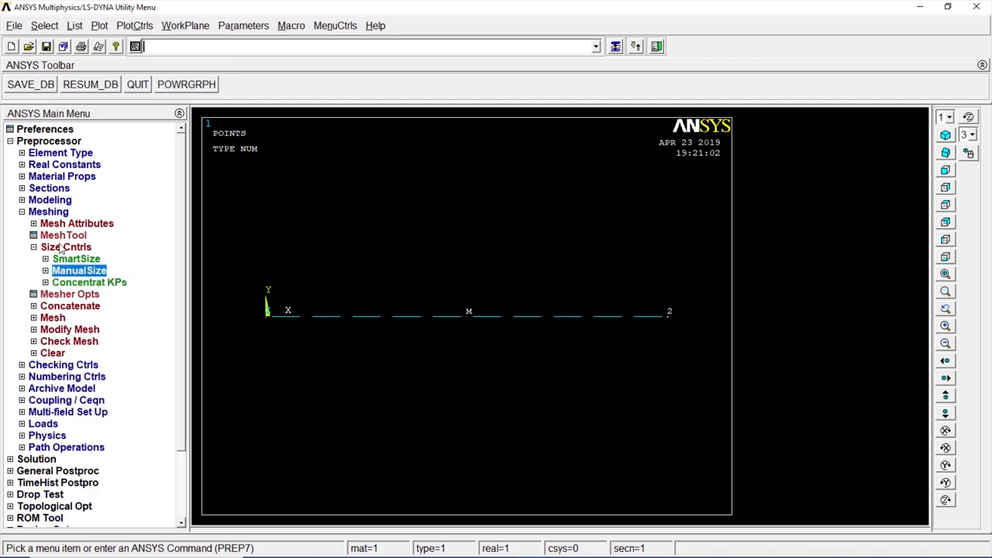
# Mesh the bar line into LINK1 elements with the MeshTool.
pyautogui.click(62, 236)
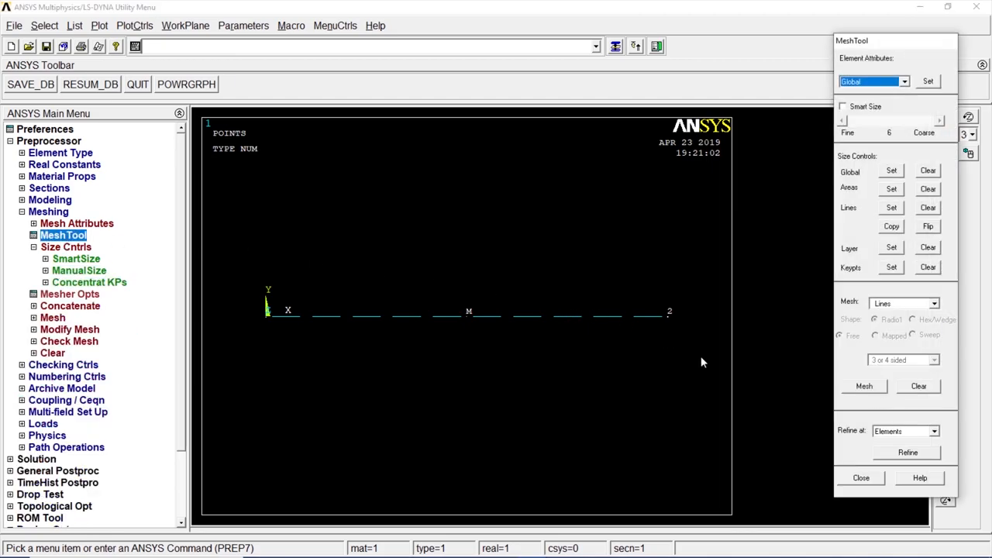
pyautogui.click(865, 386)
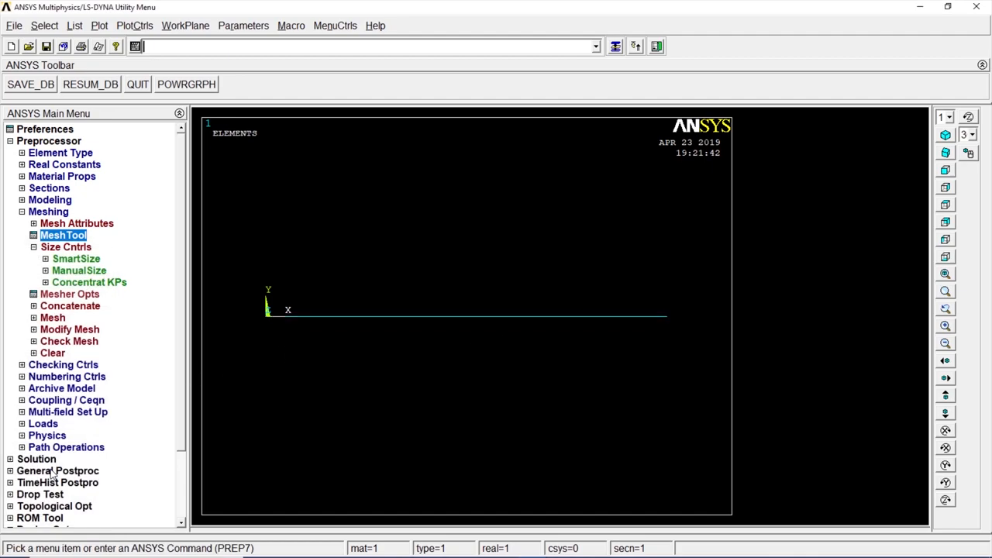
pyautogui.click(22, 211)
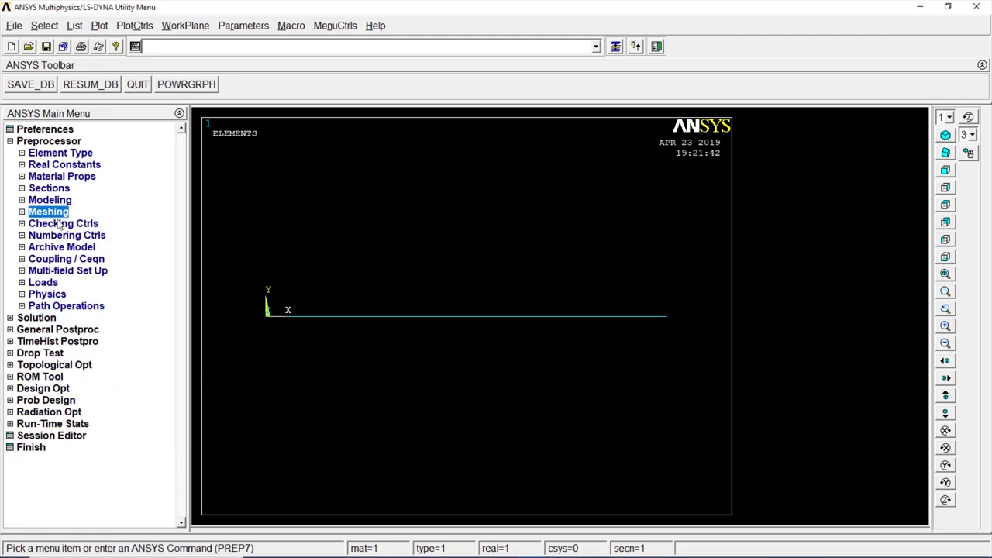
pyautogui.click(22, 282)
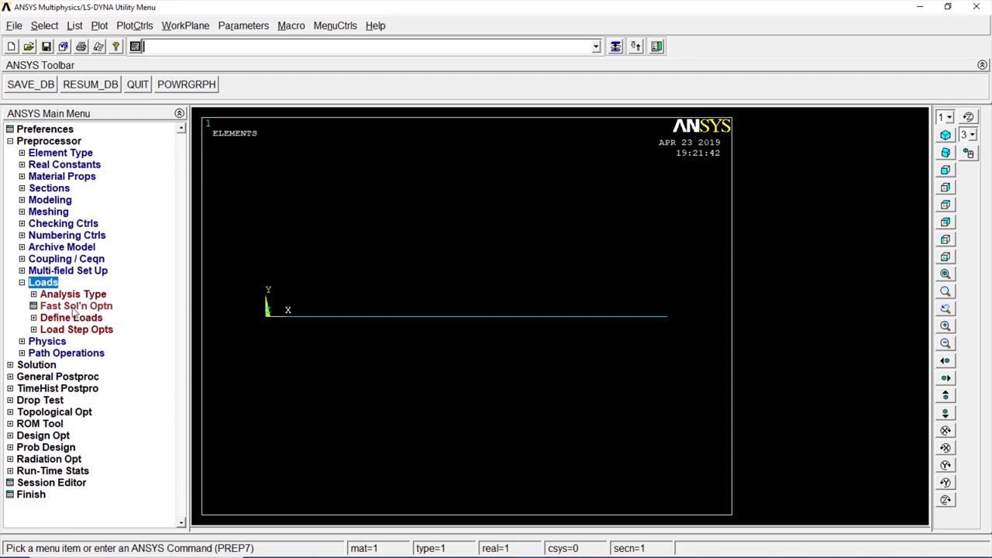
# Constrain all DOF displacements at keypoint 1, the bar's left end.
pyautogui.click(71, 316)
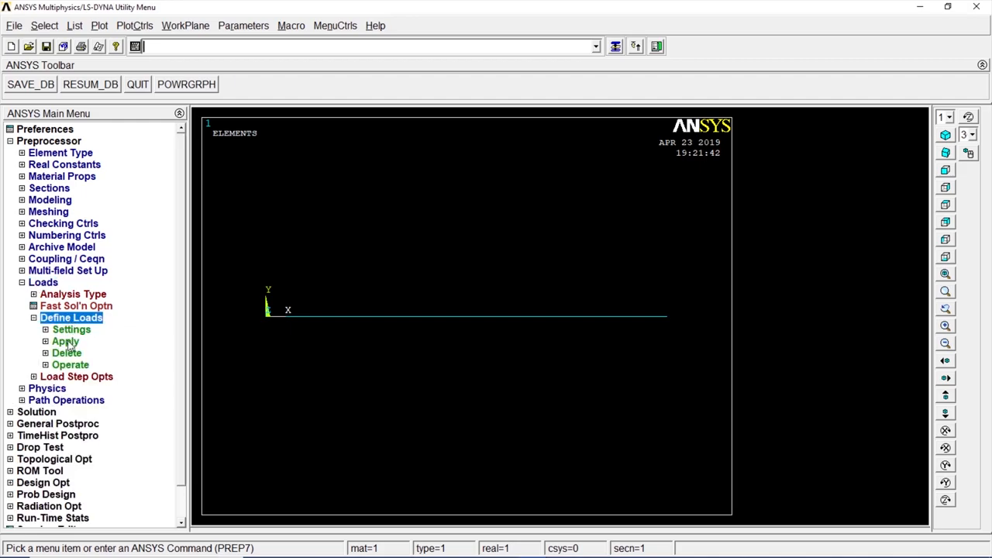
pyautogui.click(65, 341)
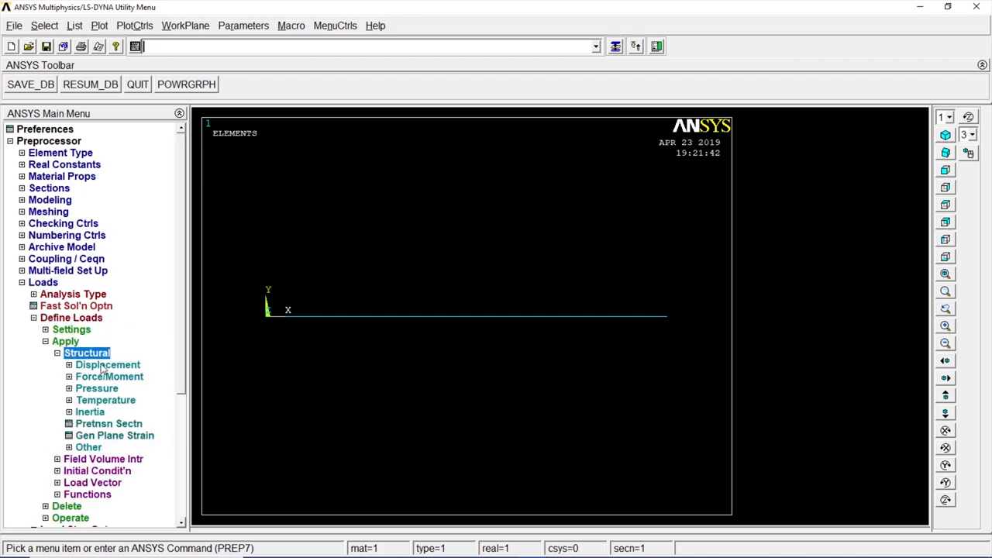
pyautogui.click(107, 365)
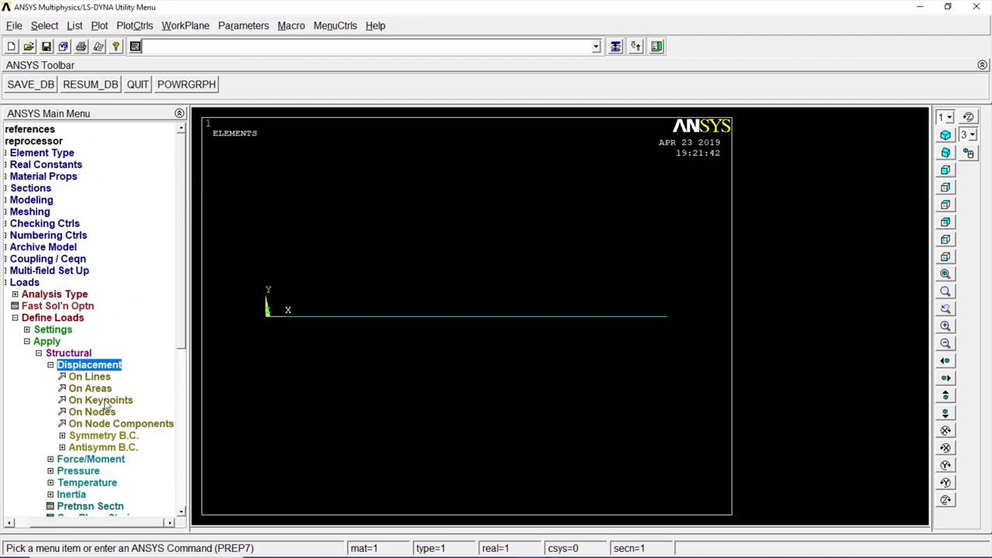
pyautogui.click(99, 400)
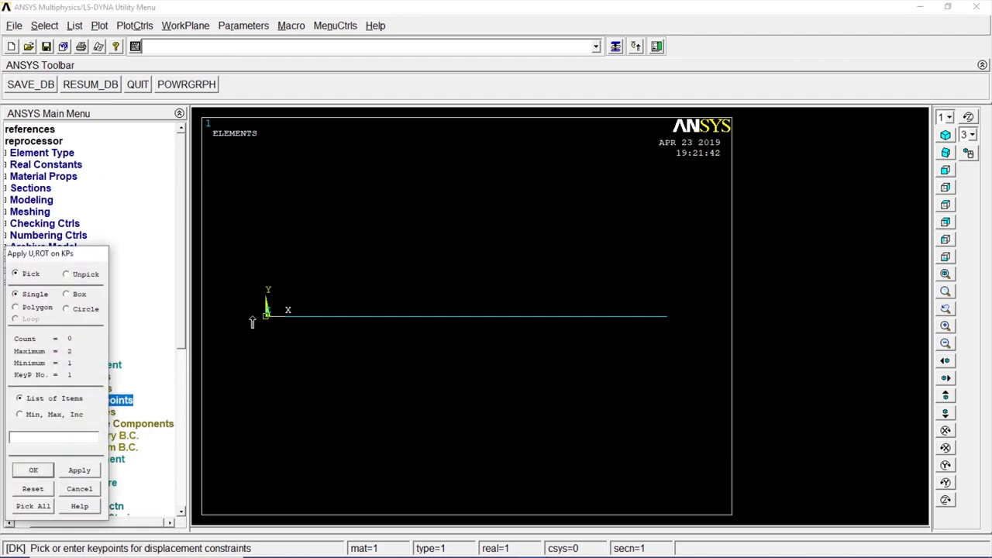
pyautogui.click(267, 316)
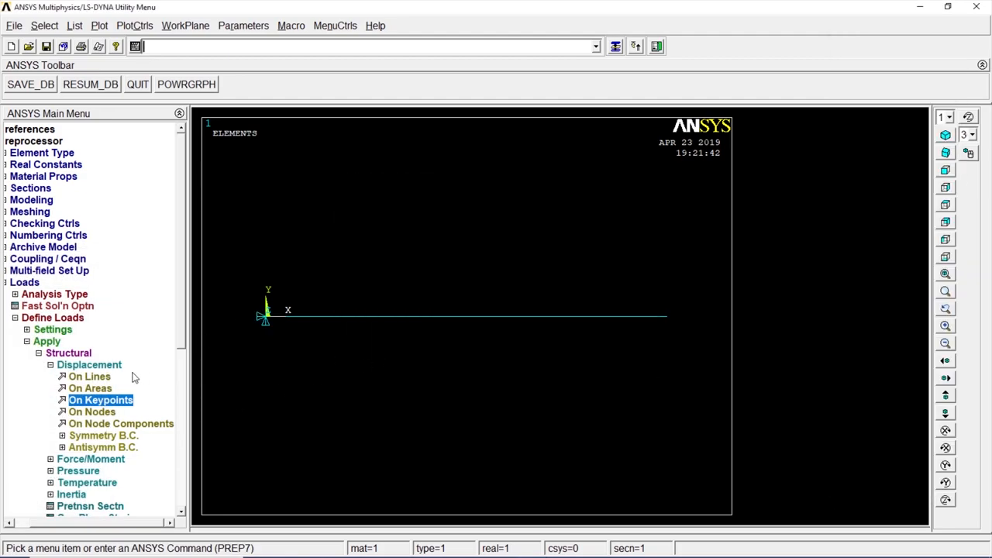
# Apply force FX = 1000 at keypoint 2, the bar's right end.
pyautogui.click(88, 365)
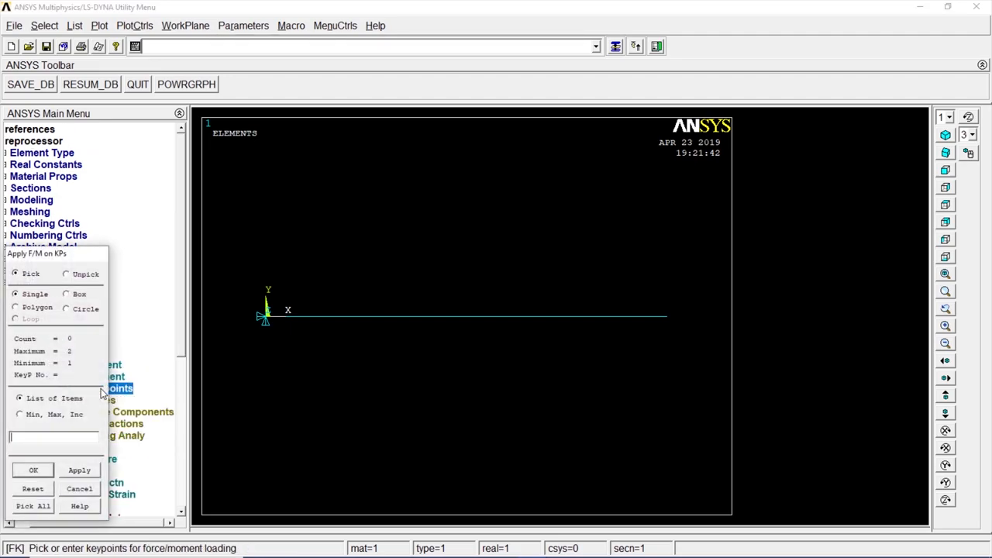
pyautogui.click(667, 317)
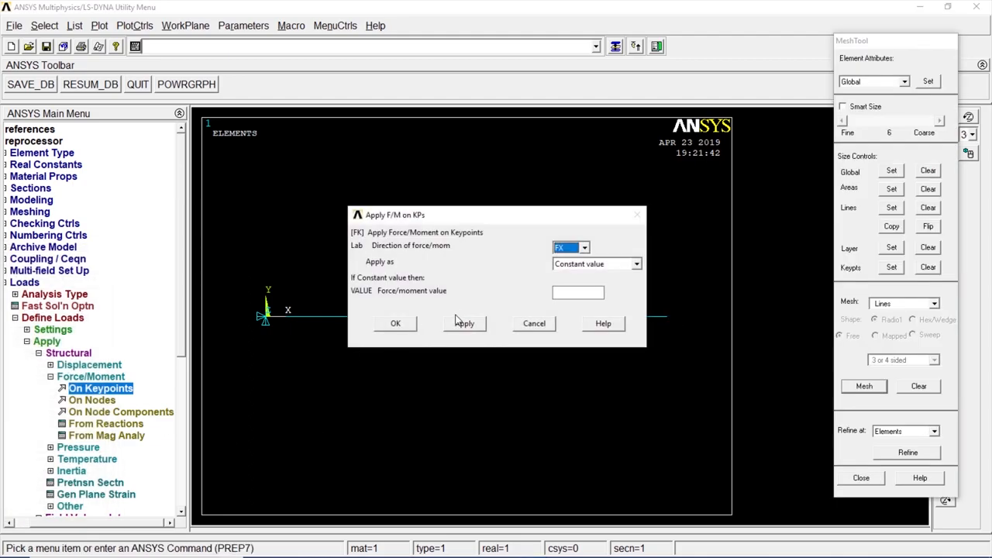
pyautogui.click(582, 248)
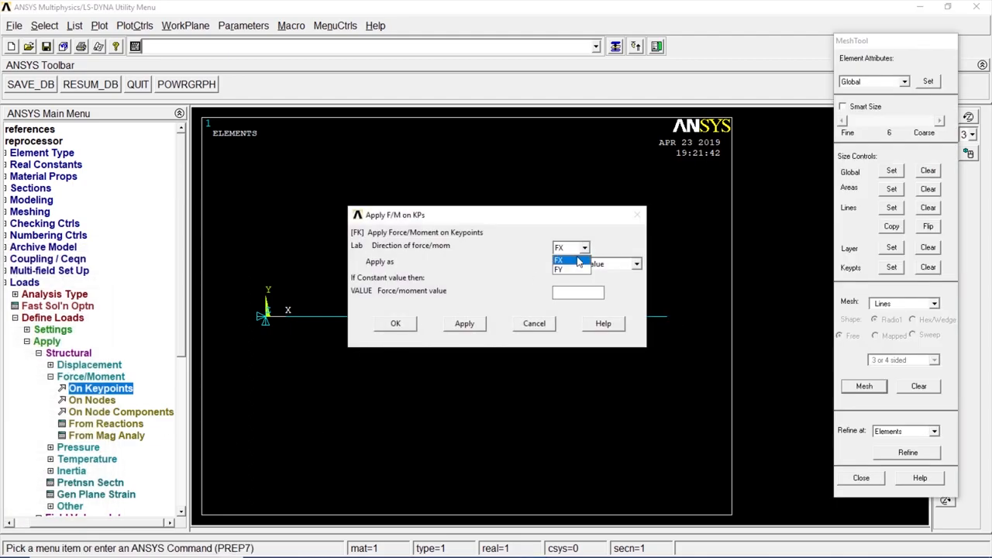
pyautogui.click(571, 264)
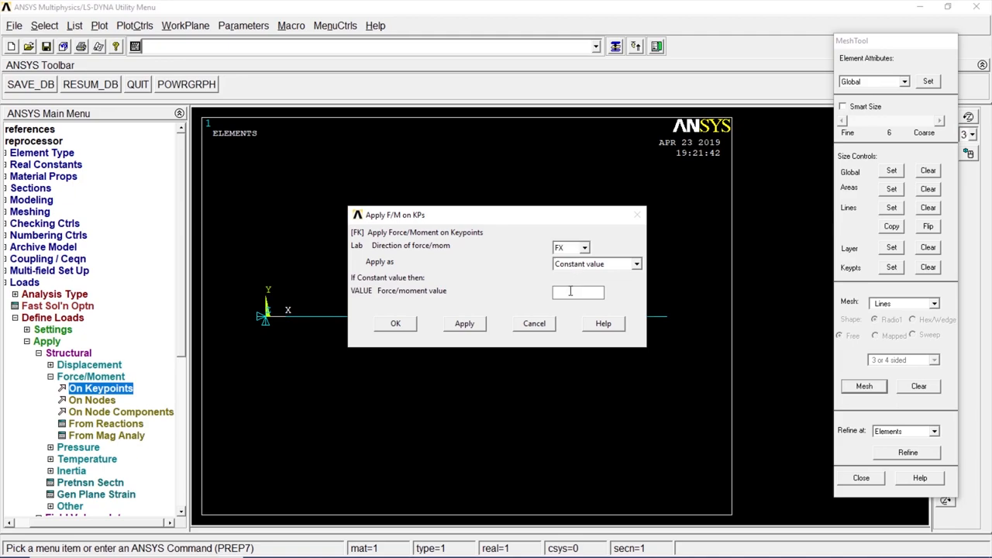
pyautogui.write('1000')
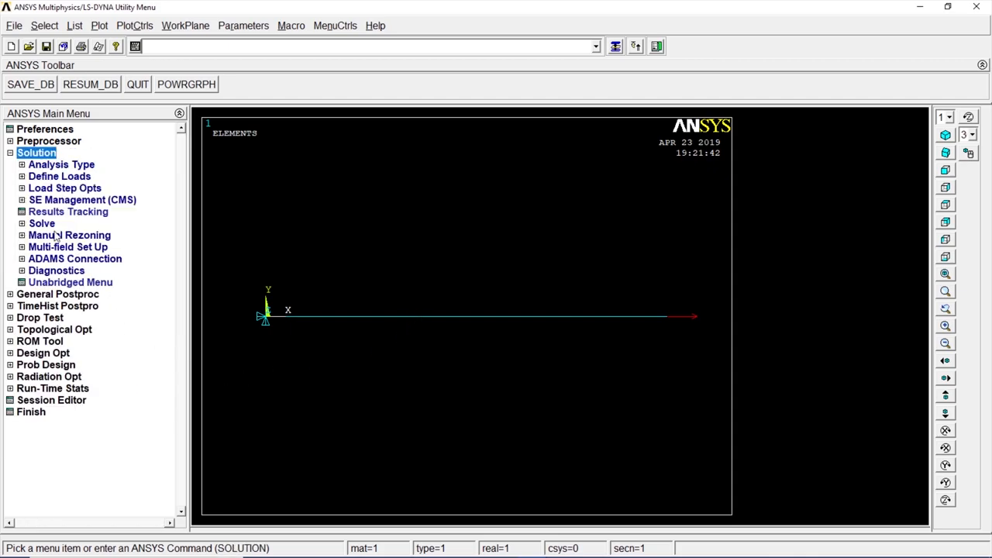
# Solve the current load step, dismissing the /STATUS summary along the way.
pyautogui.click(42, 223)
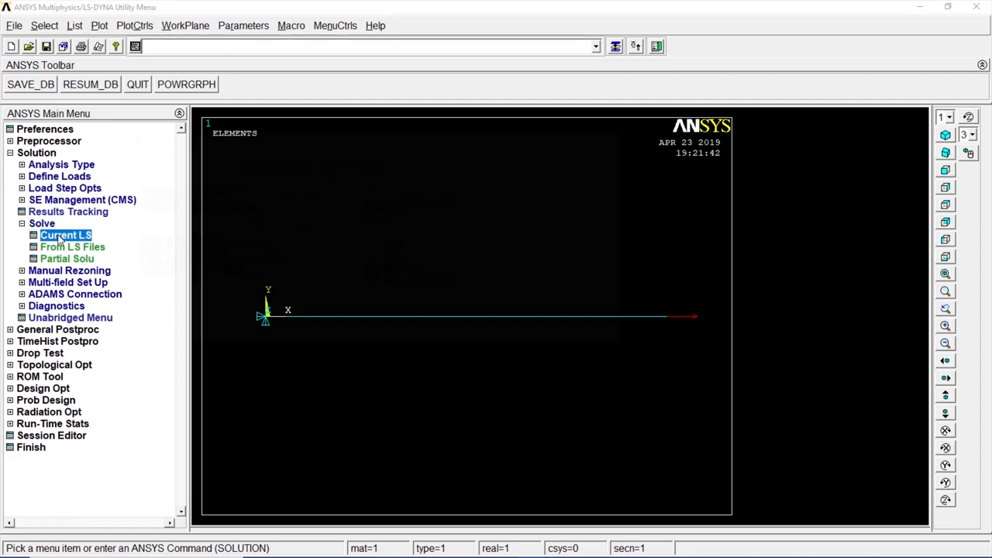
pyautogui.click(65, 236)
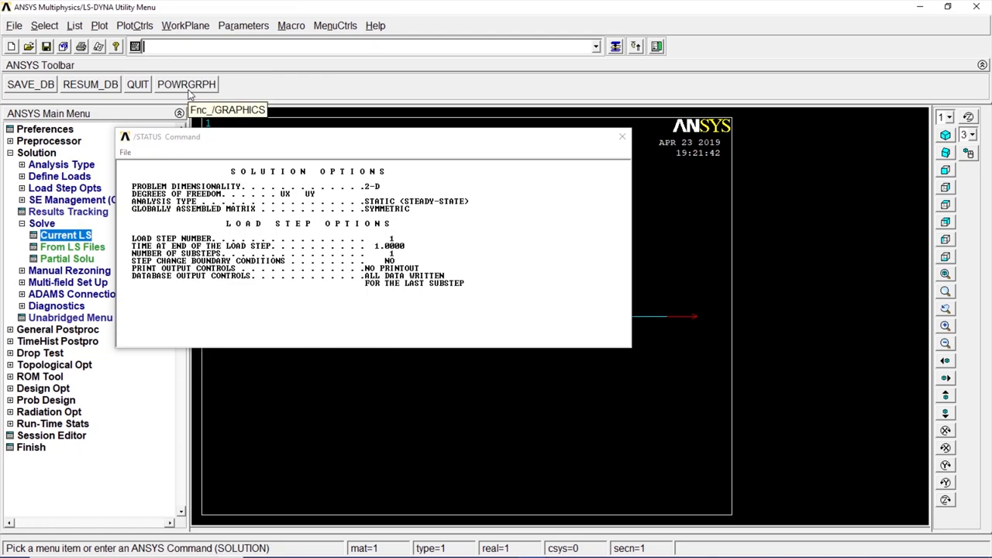
pyautogui.click(622, 136)
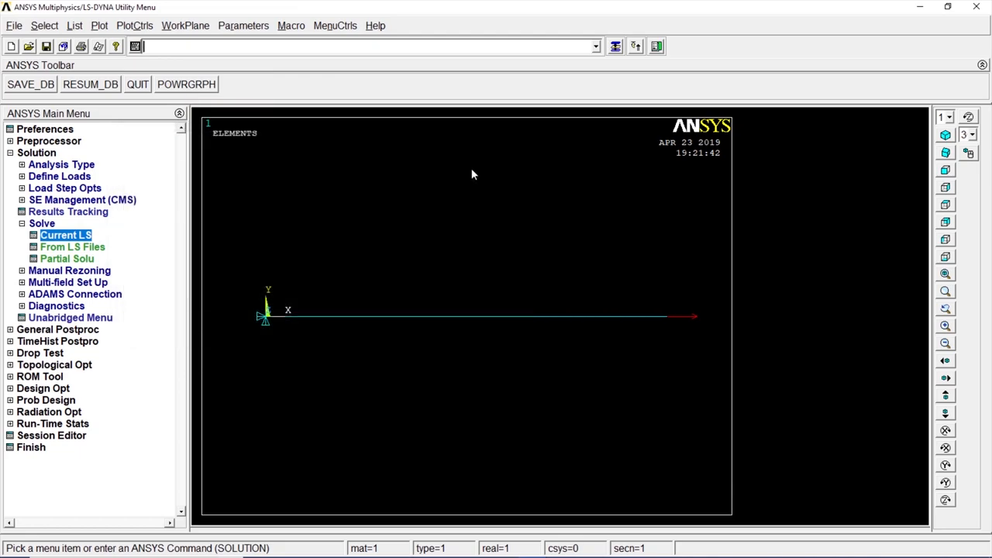
pyautogui.click(41, 223)
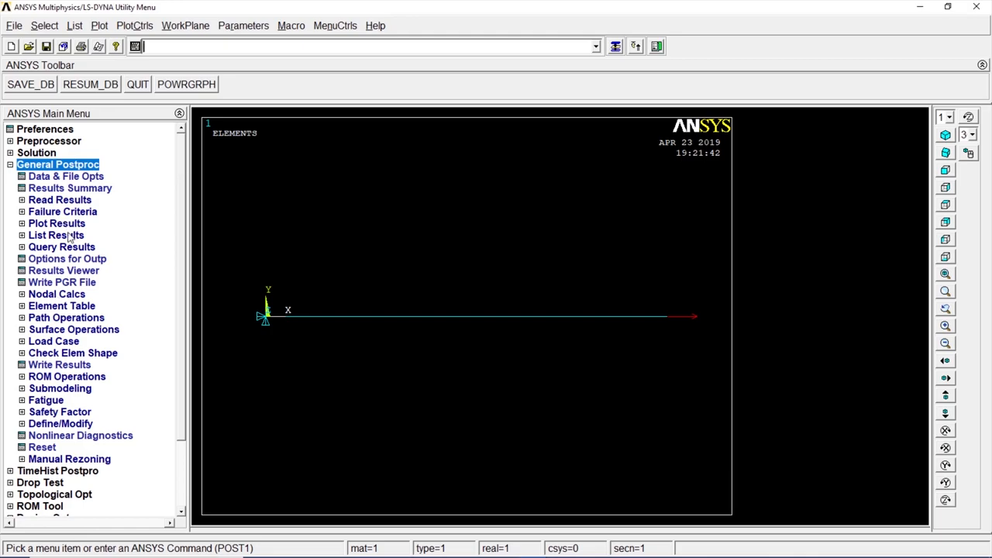
# Add an element table item by sequence number LS,1 for the bar's axial stress.
pyautogui.click(62, 306)
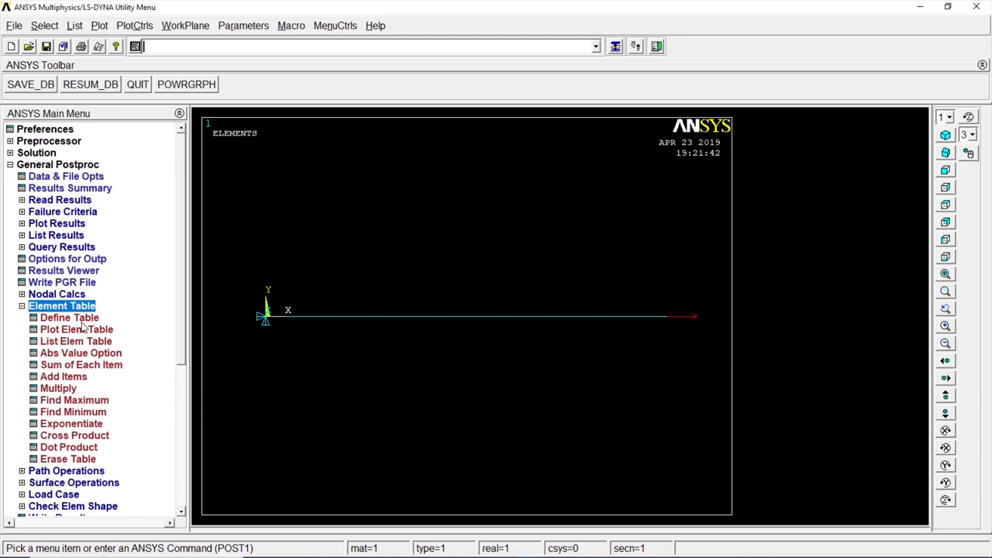
pyautogui.click(68, 316)
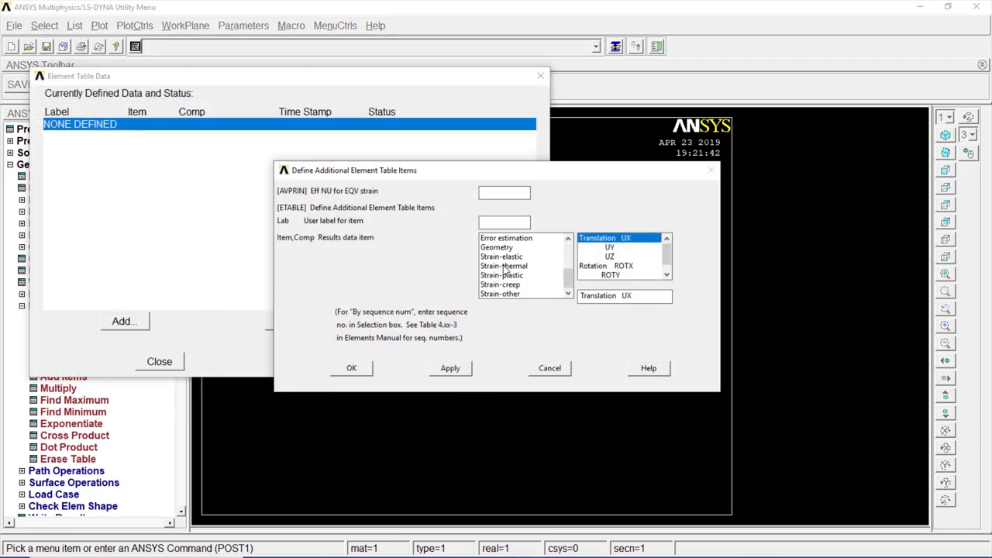
pyautogui.click(508, 295)
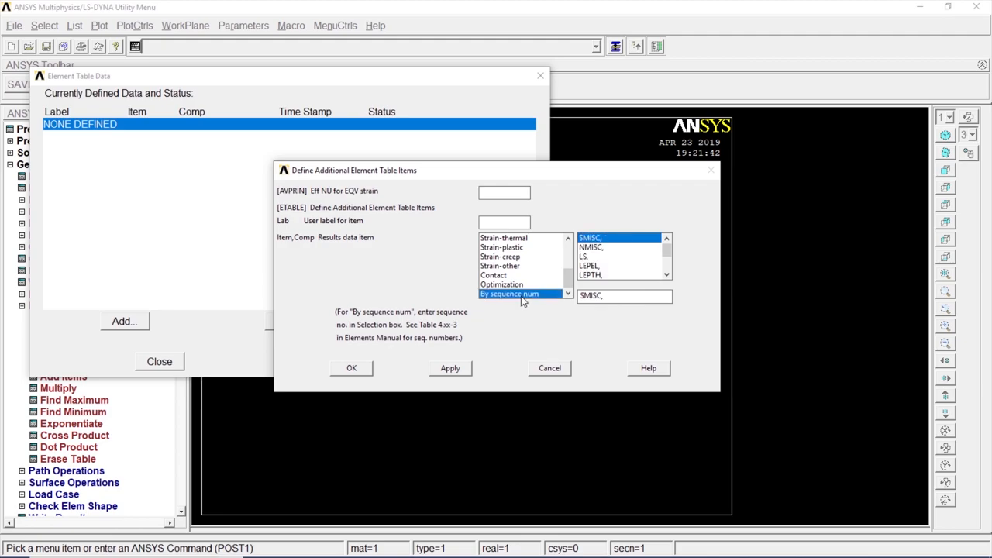
pyautogui.click(582, 255)
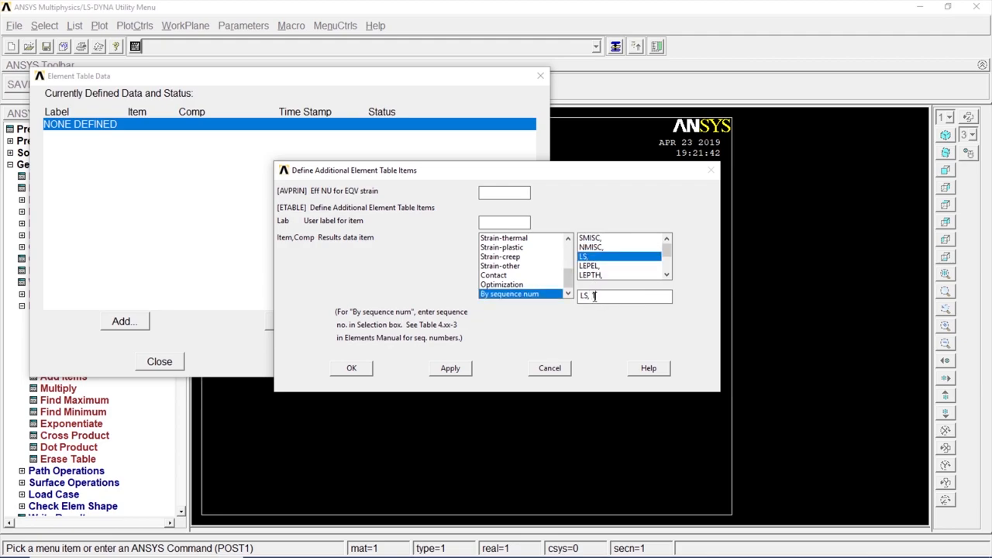
pyautogui.write('1')
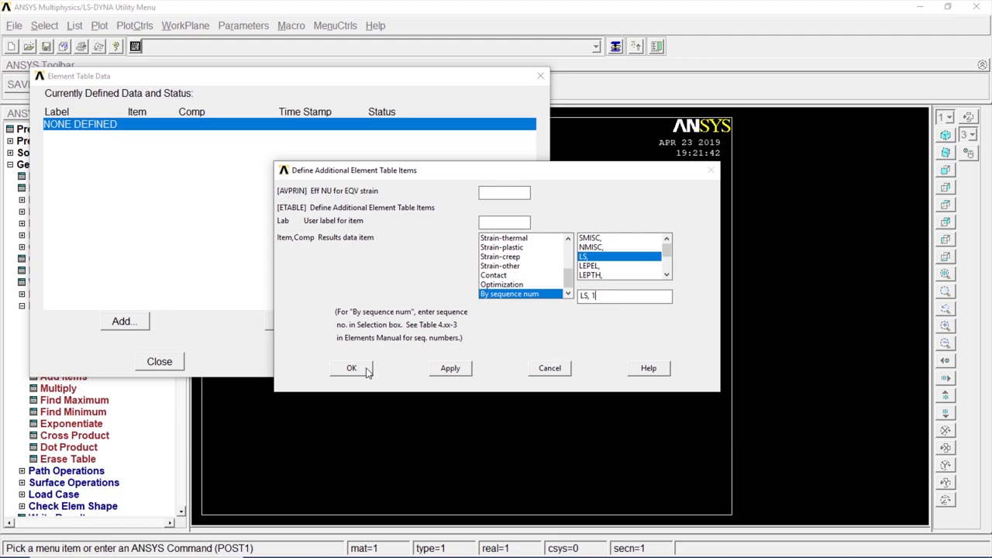
pyautogui.click(350, 367)
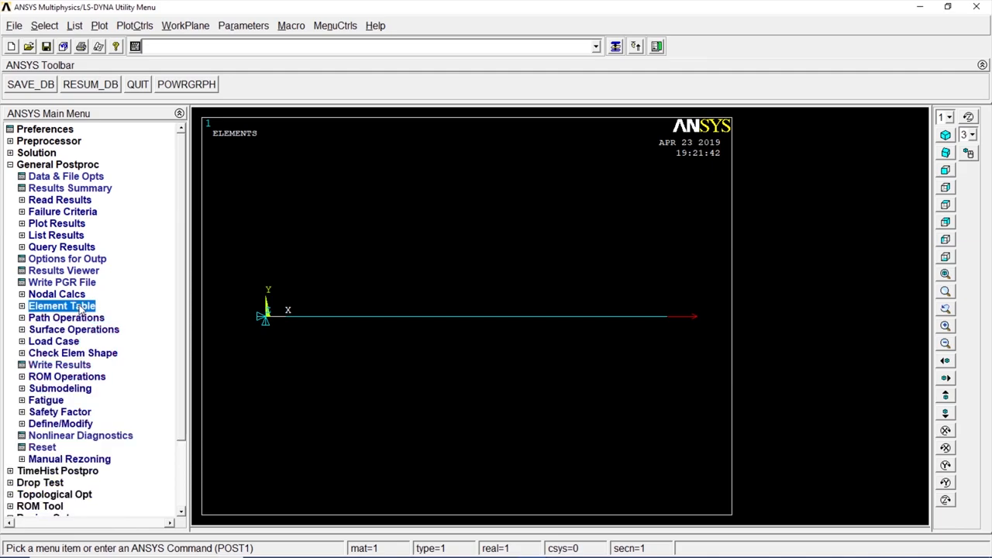
# Contour-plot the nodal DOF solution's X-component of displacement (0 to .01).
pyautogui.click(56, 223)
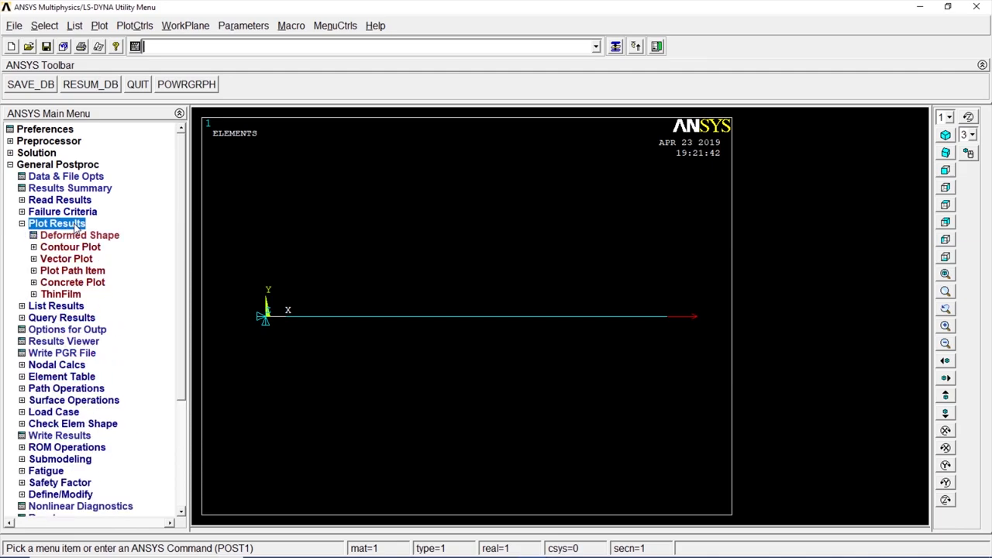
pyautogui.click(70, 246)
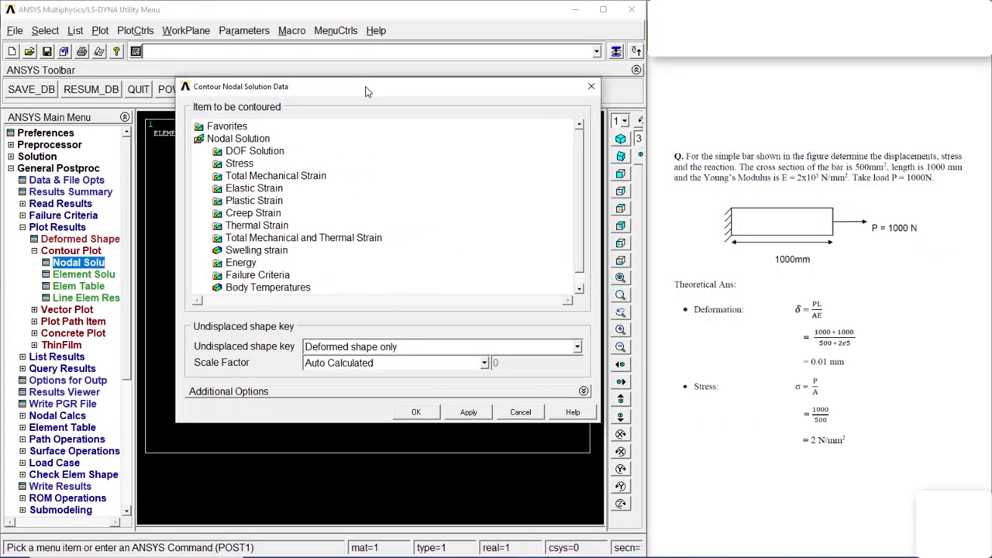
pyautogui.click(254, 150)
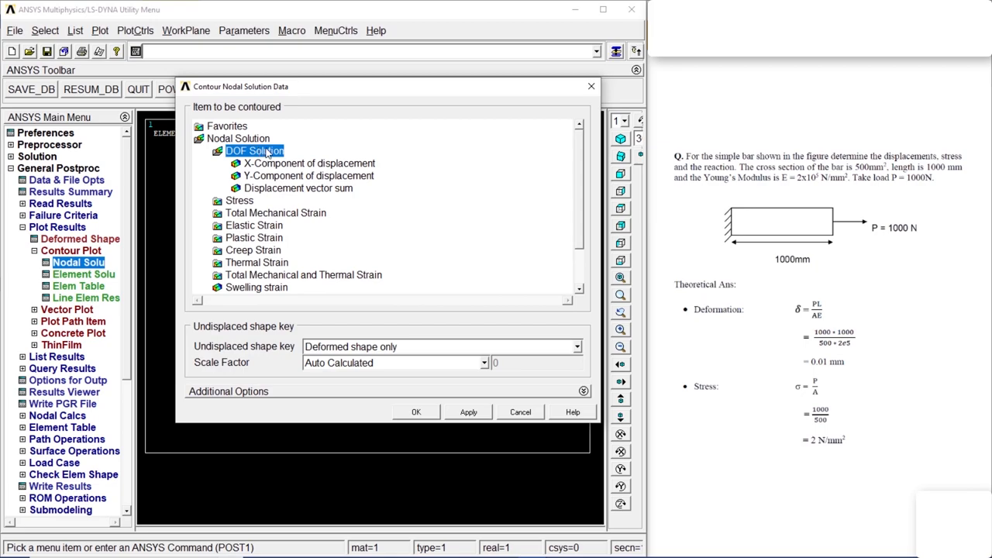
pyautogui.click(308, 162)
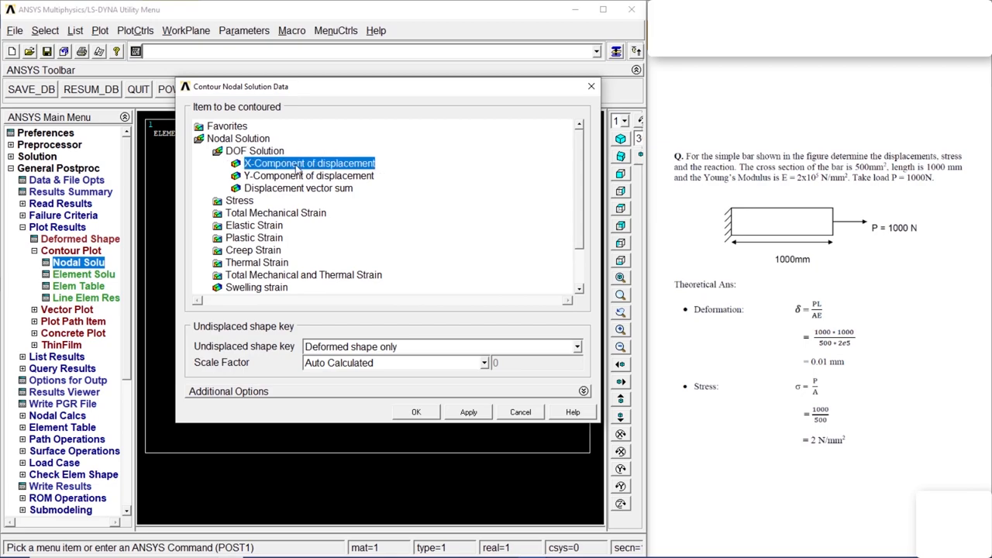
pyautogui.click(415, 413)
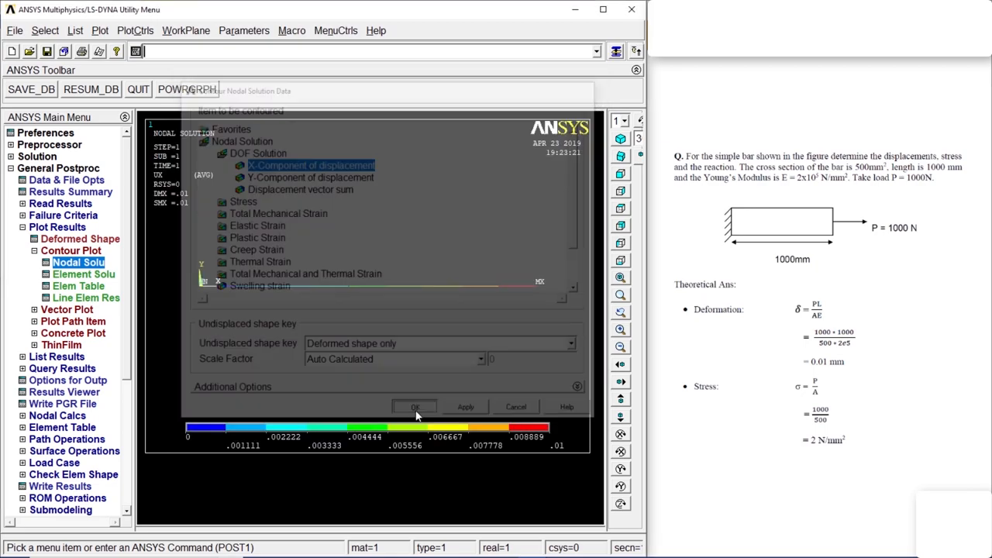
pyautogui.click(415, 406)
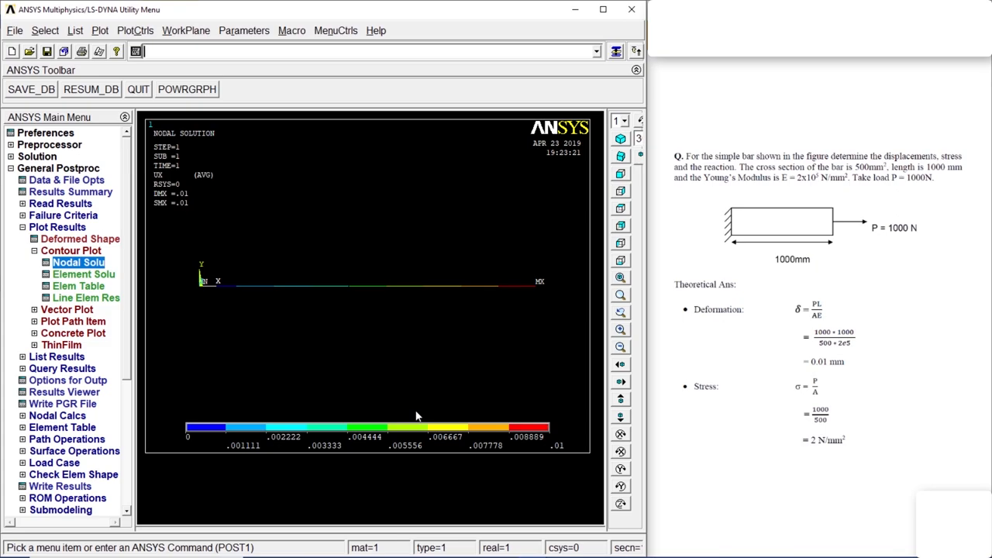
pyautogui.moveTo(555, 455)
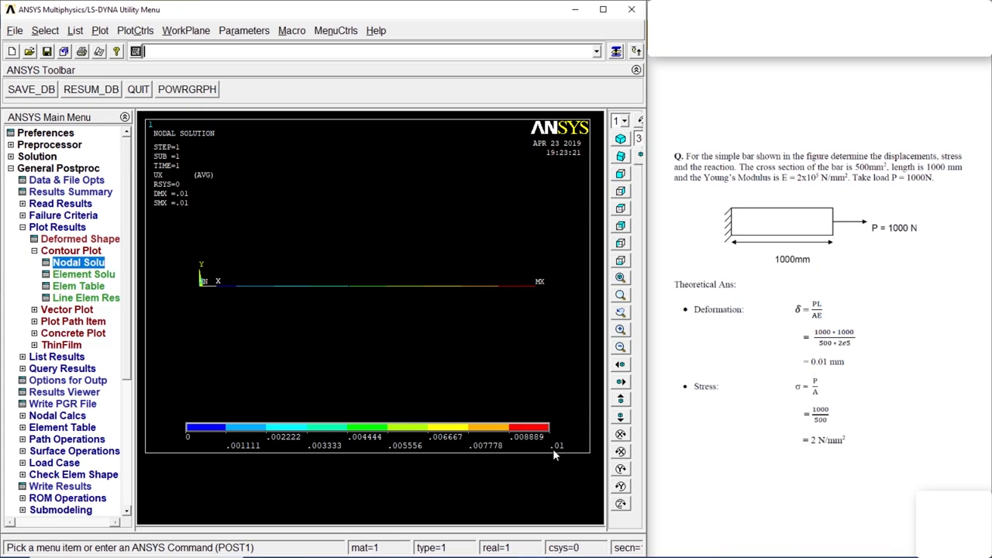
pyautogui.moveTo(827, 370)
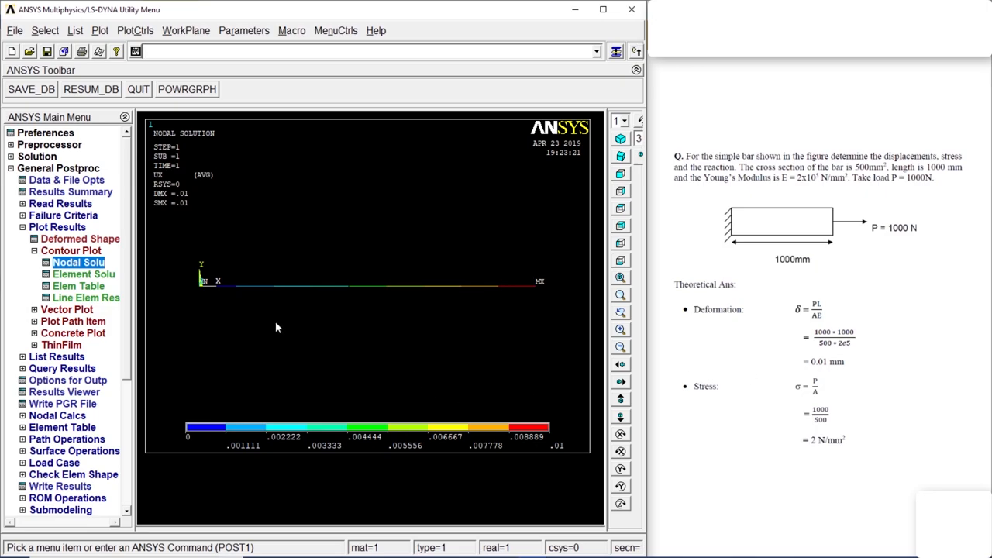
# Contour-plot element table item LS1 averaged at common nodes, reading a uniform 2.
pyautogui.click(78, 285)
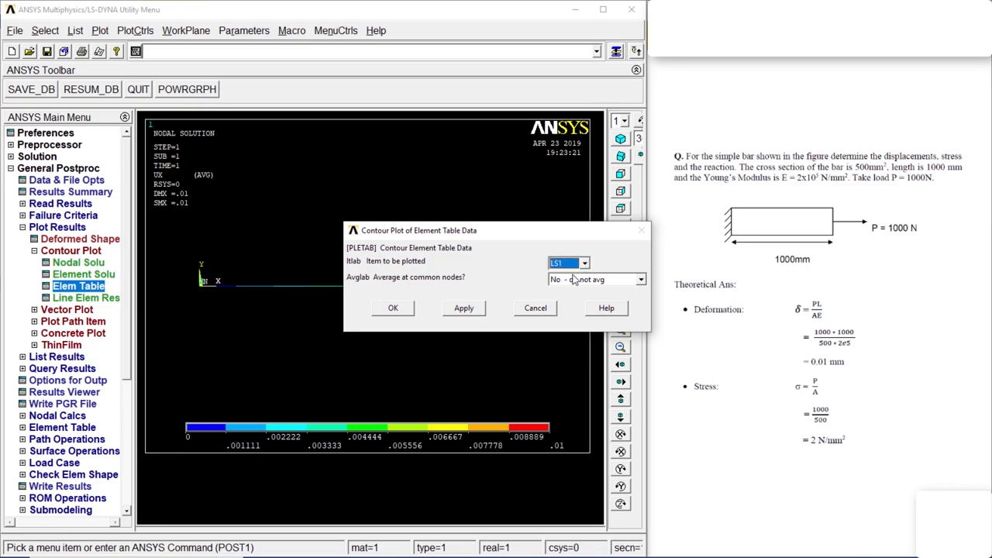
pyautogui.click(596, 279)
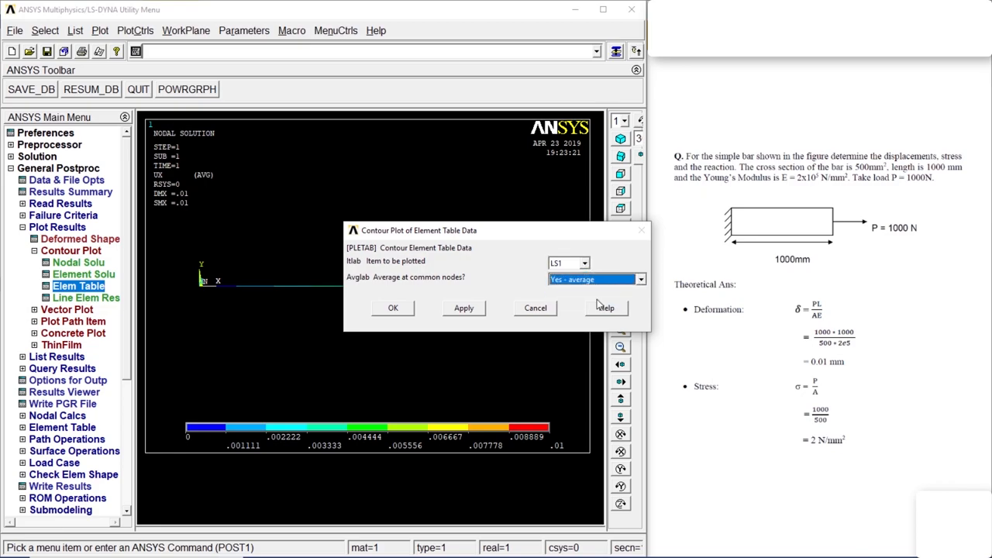
pyautogui.click(393, 307)
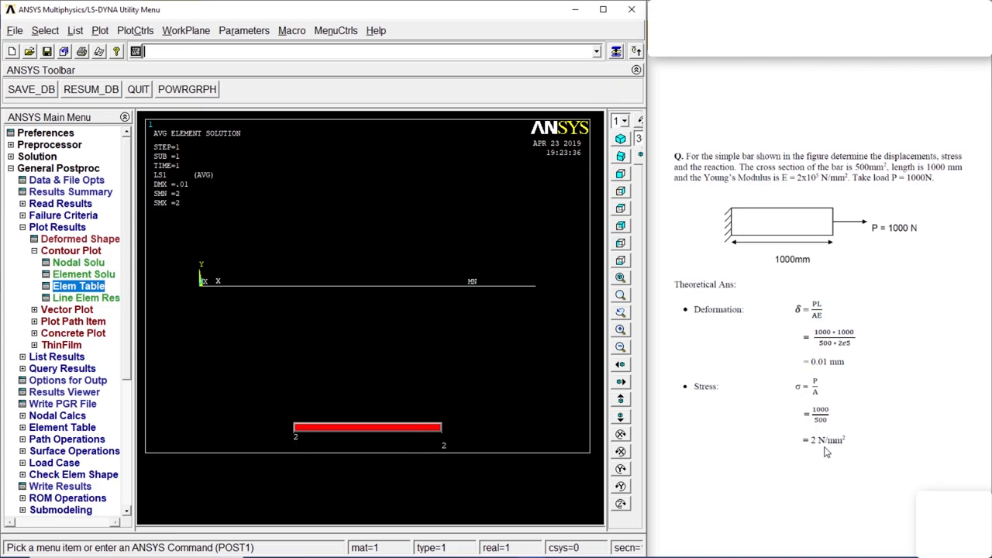
pyautogui.moveTo(66, 232)
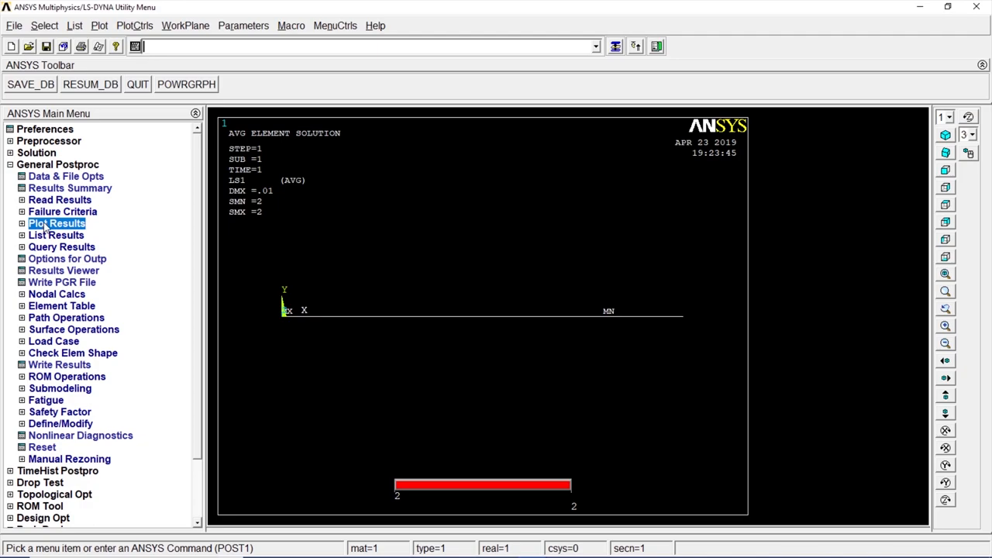
# List the reaction solution for all items, showing FX = -1000 at node 1.
pyautogui.click(56, 236)
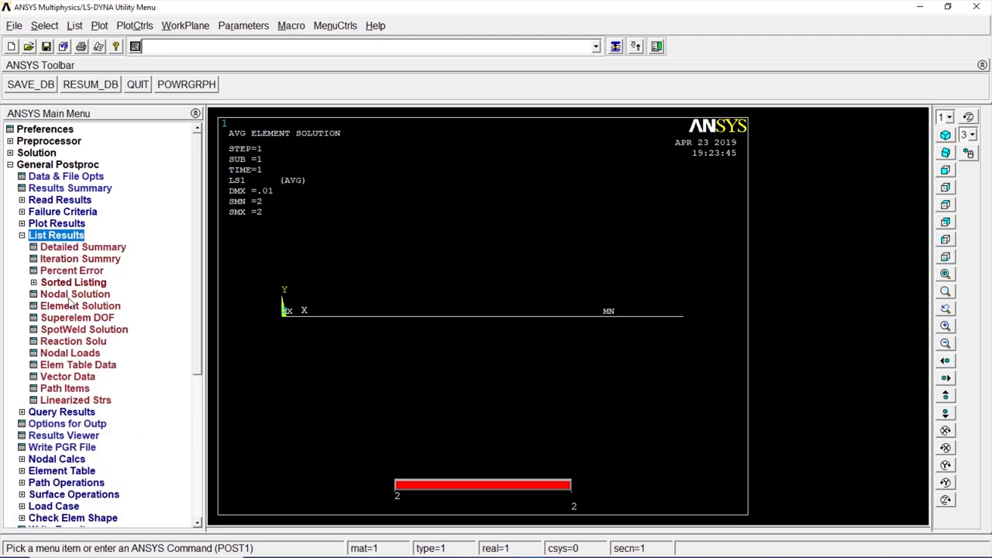
pyautogui.click(73, 341)
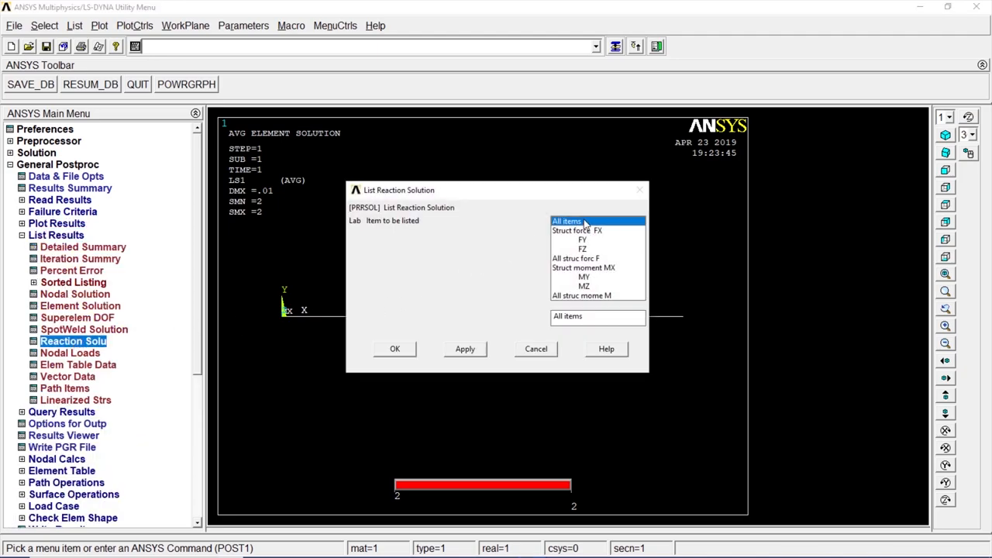
pyautogui.click(394, 347)
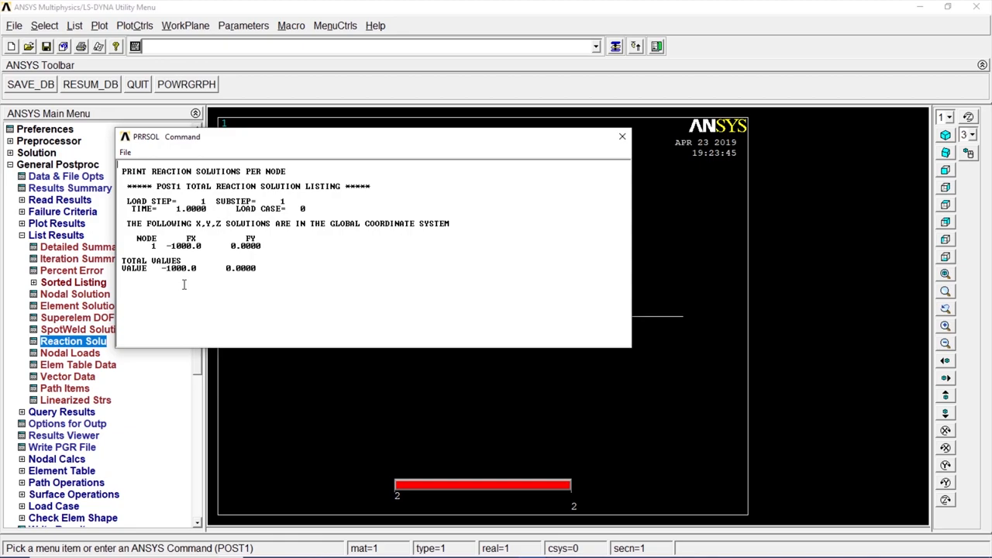
pyautogui.moveTo(590, 132)
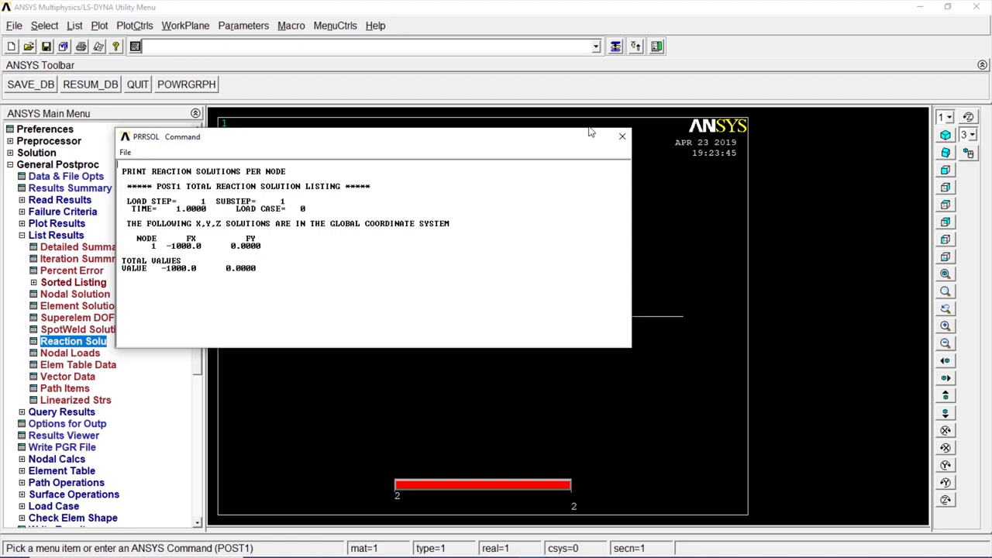